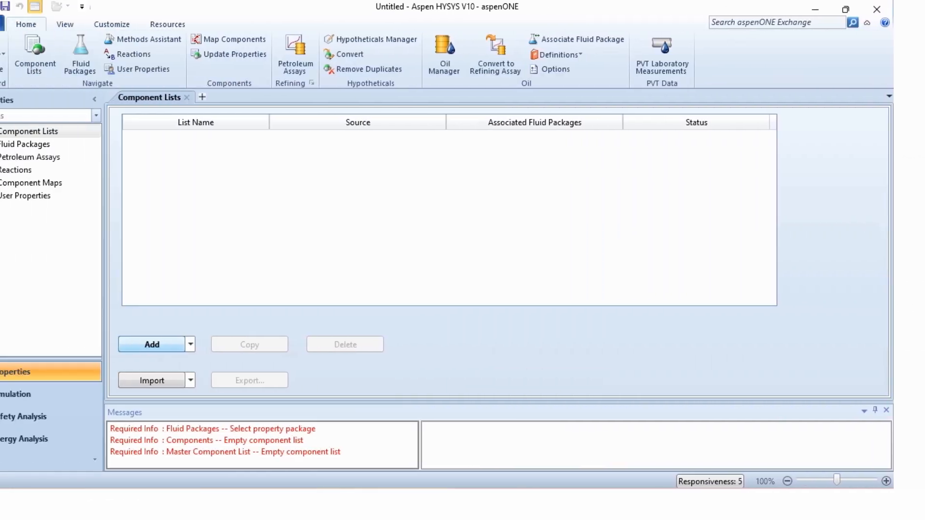
Create a component list with Hydrogen, Methane, Ethane and Ethylene.
click(151, 345)
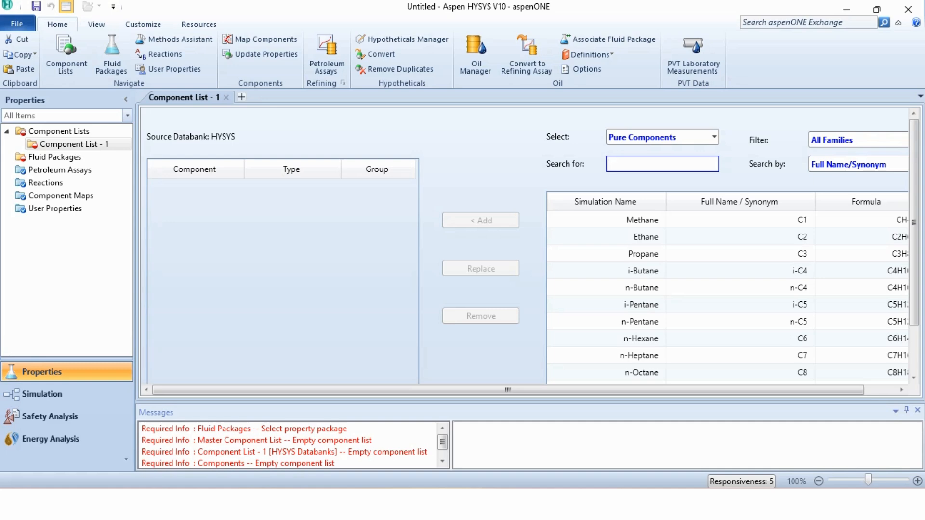
text(m)
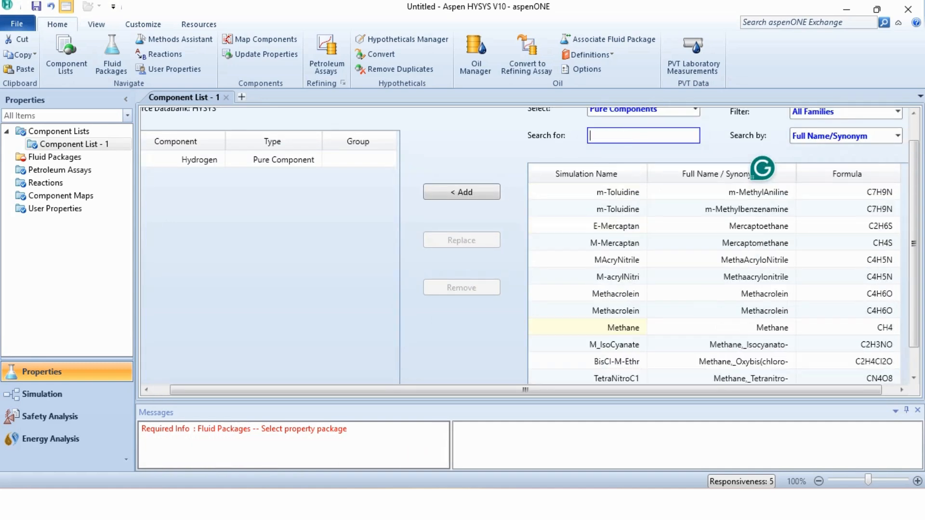
text(ethene)
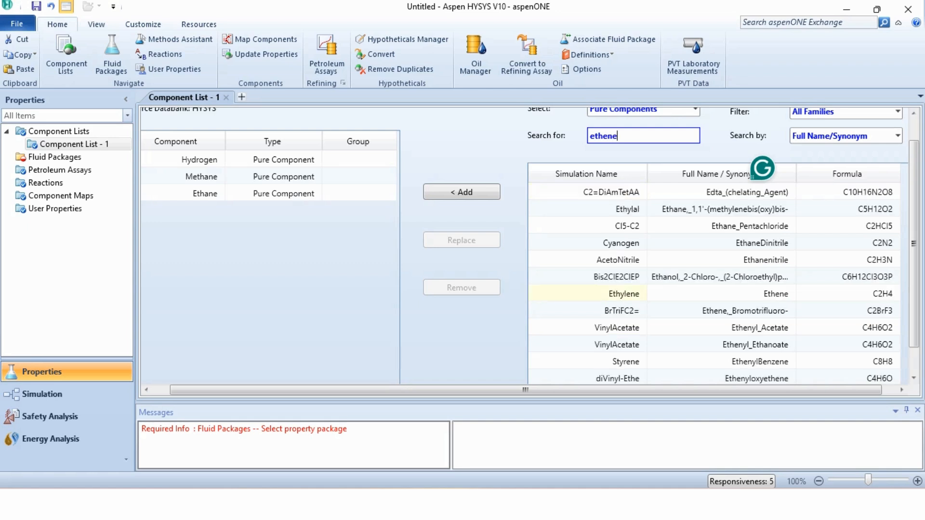
click(462, 191)
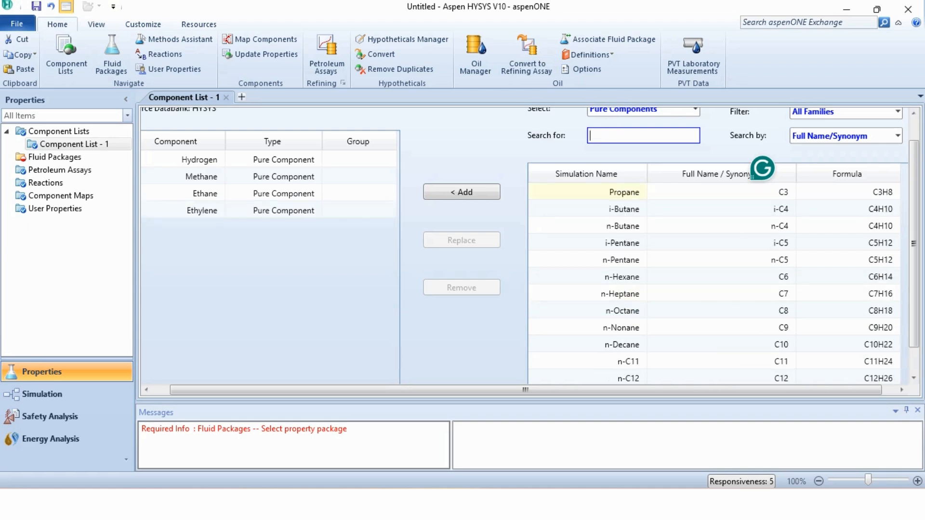
Add a Peng-Robinson fluid package.
click(55, 157)
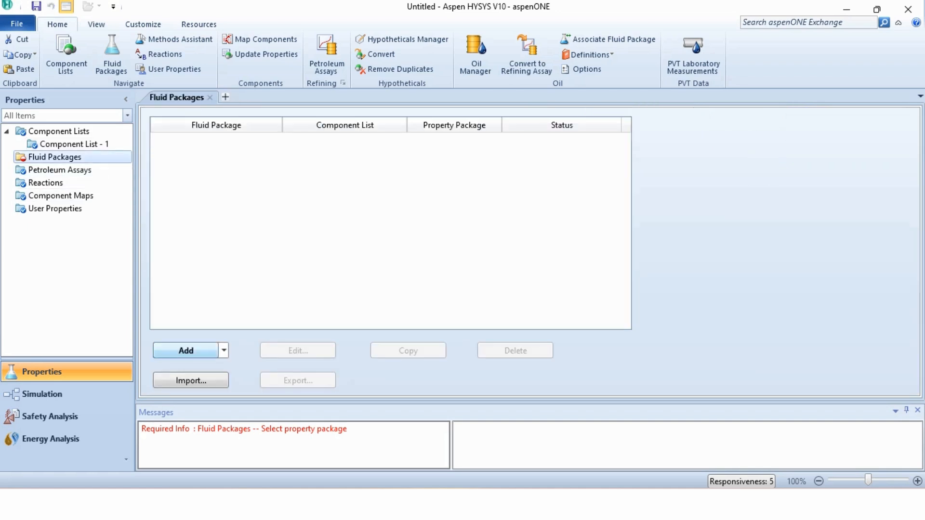
click(186, 351)
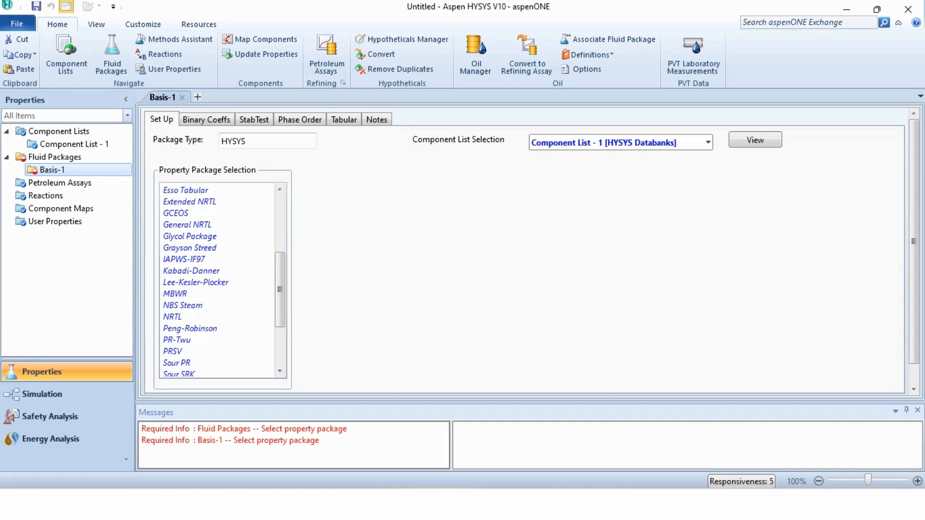
click(189, 328)
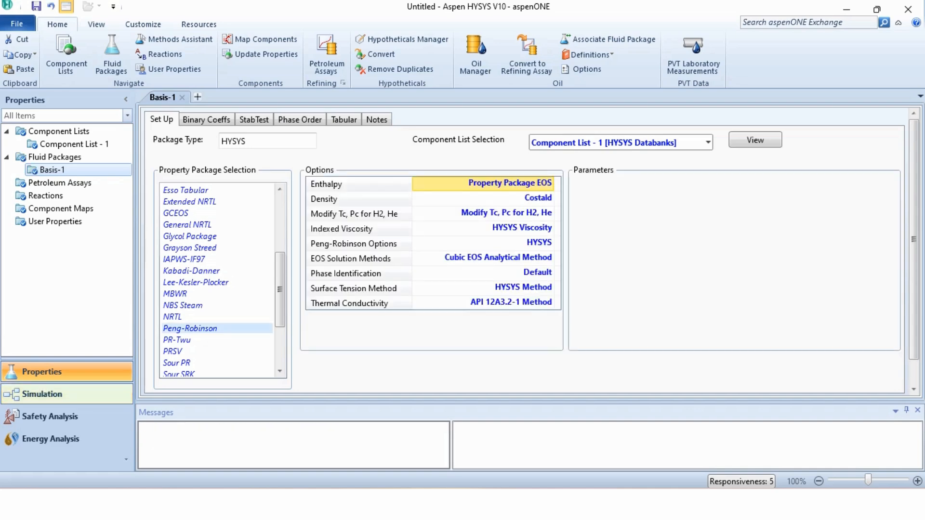
click(41, 394)
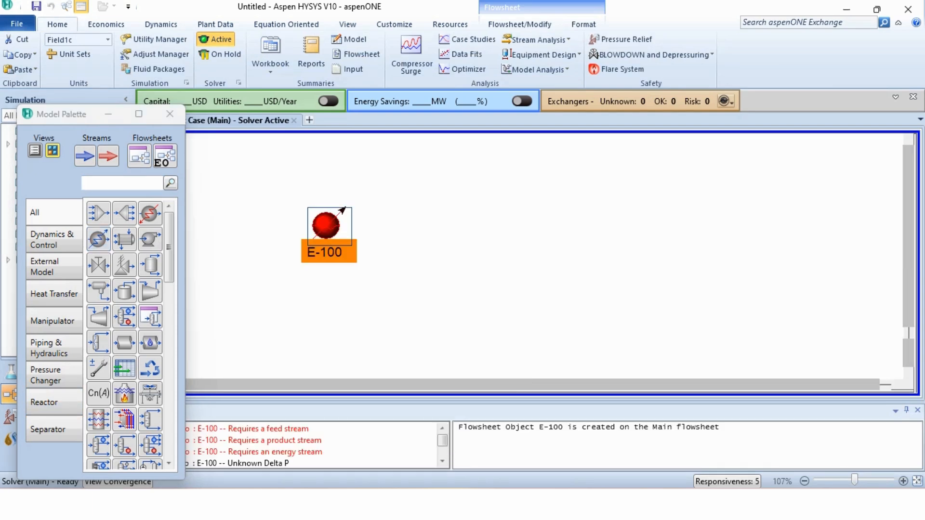
Connect the cooler to Feed inlet, Energy duty stream and Cooled Stream outlet.
double_click(329, 226)
text(Feed)
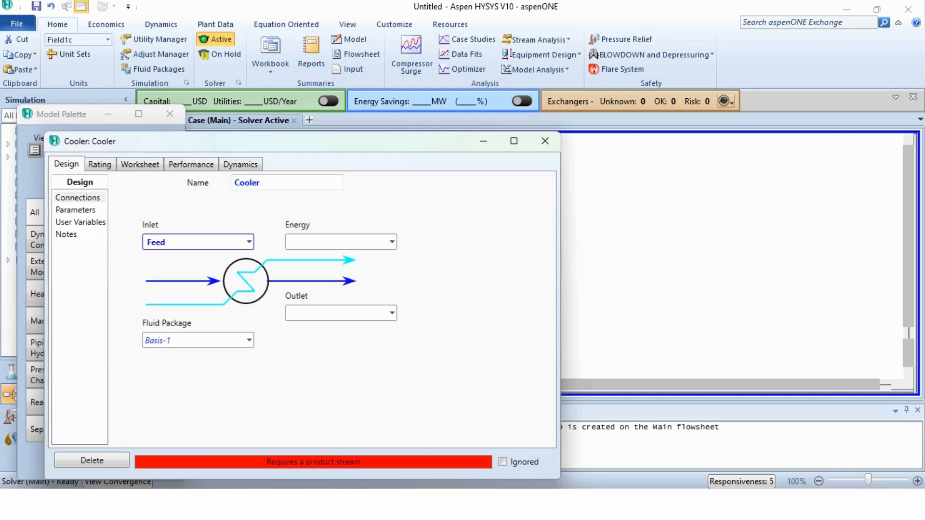
text(Enert)
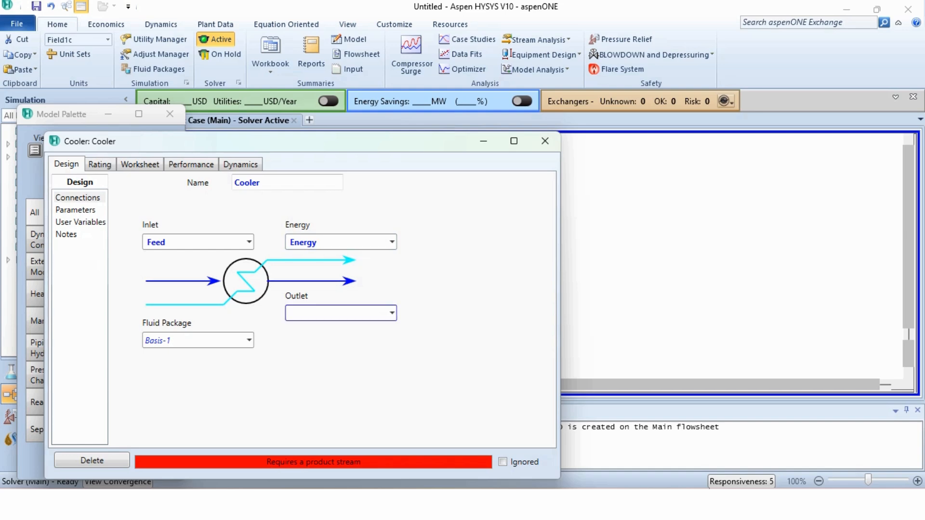
text(Cooled Stream)
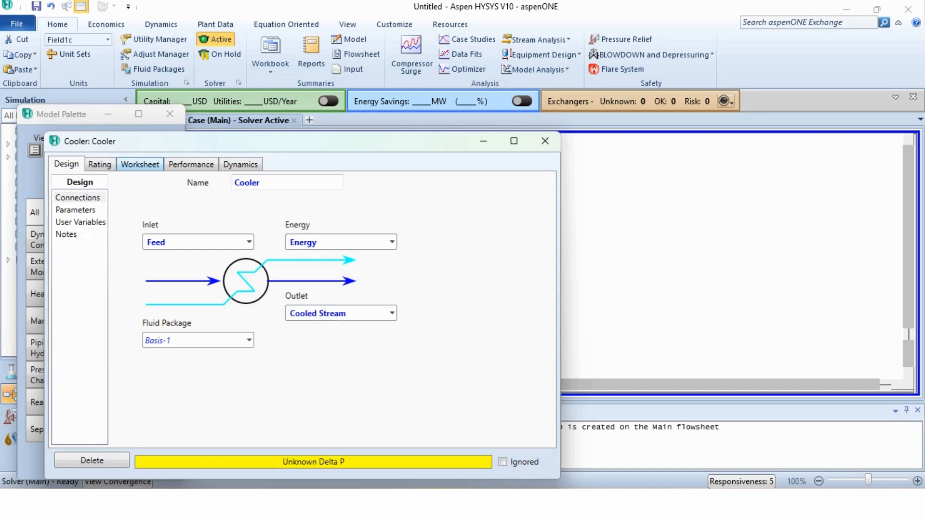
click(139, 164)
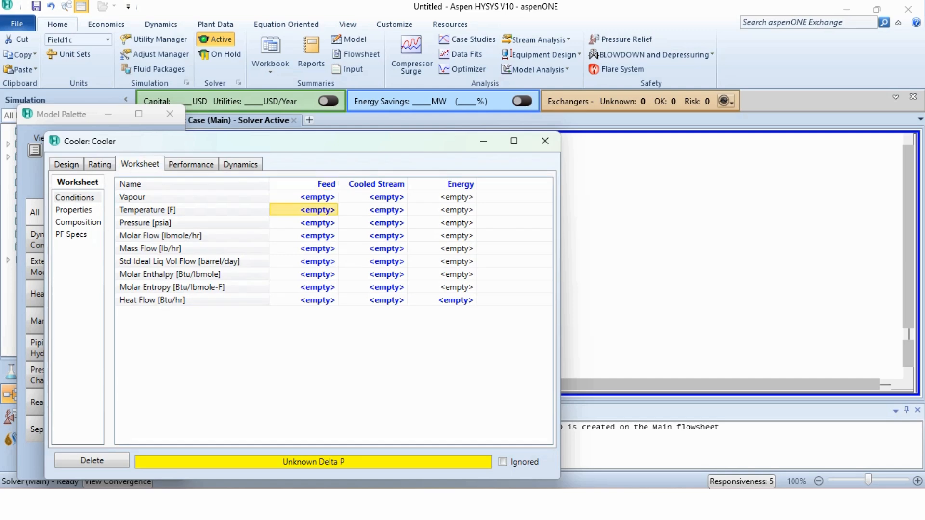
mouse_move(76, 53)
text(-90)
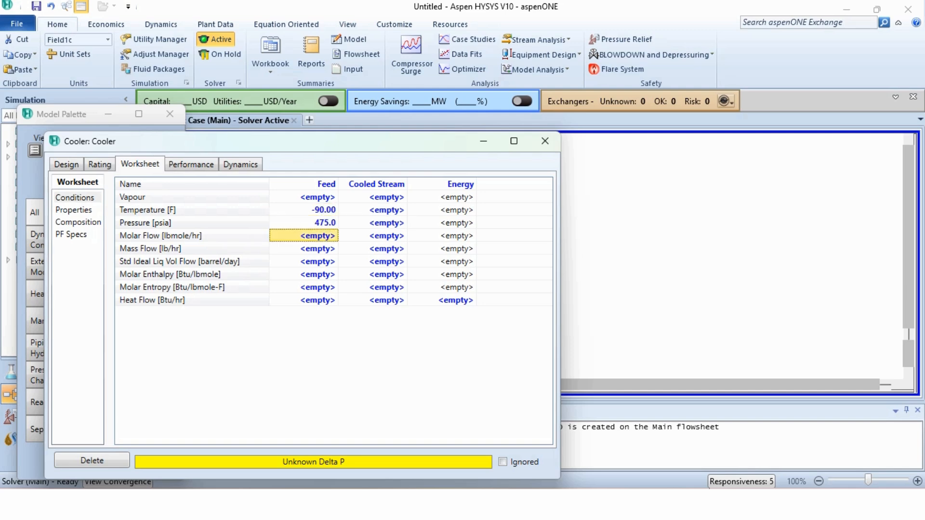
Enter the Feed mass flow alongside -90 °F and 475 psia.
click(318, 248)
text(67)
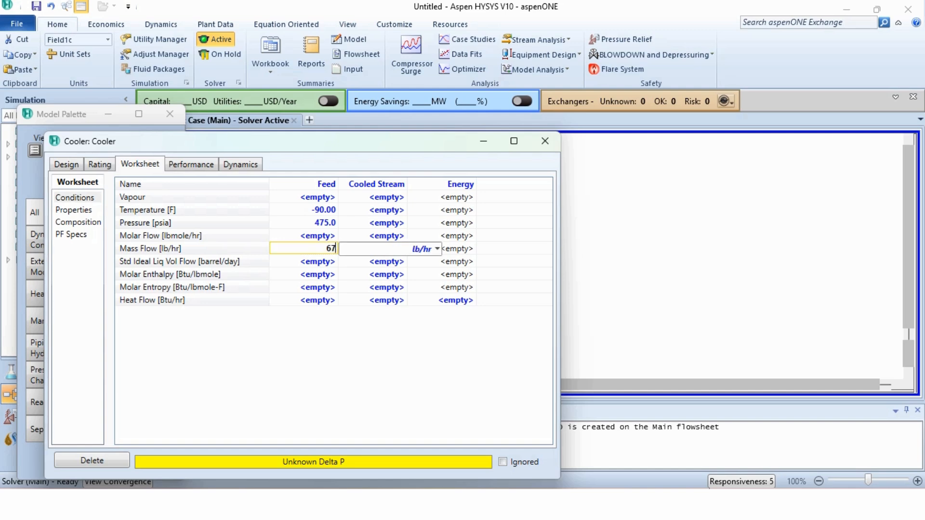
key(Return)
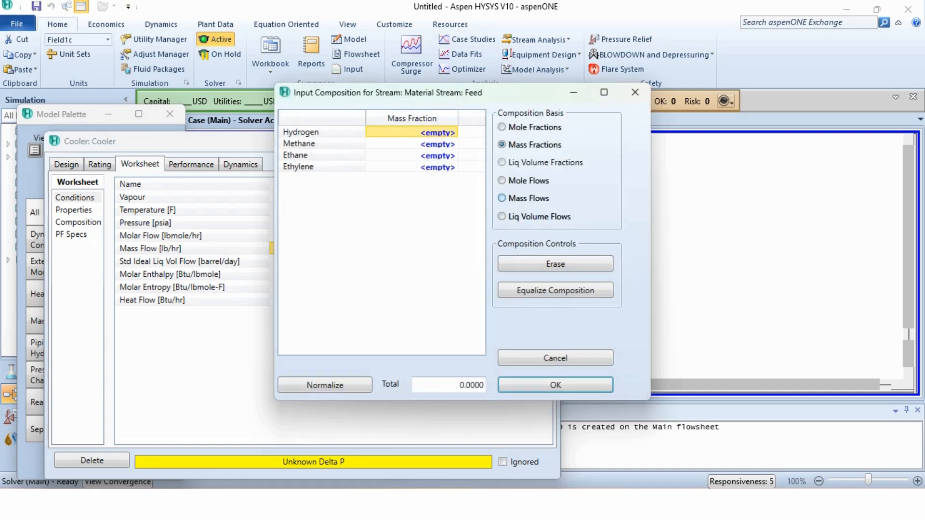
Enter Feed composition as hydrogen, methane, ethane and ethylene mass flows.
click(502, 199)
text(6306.000)
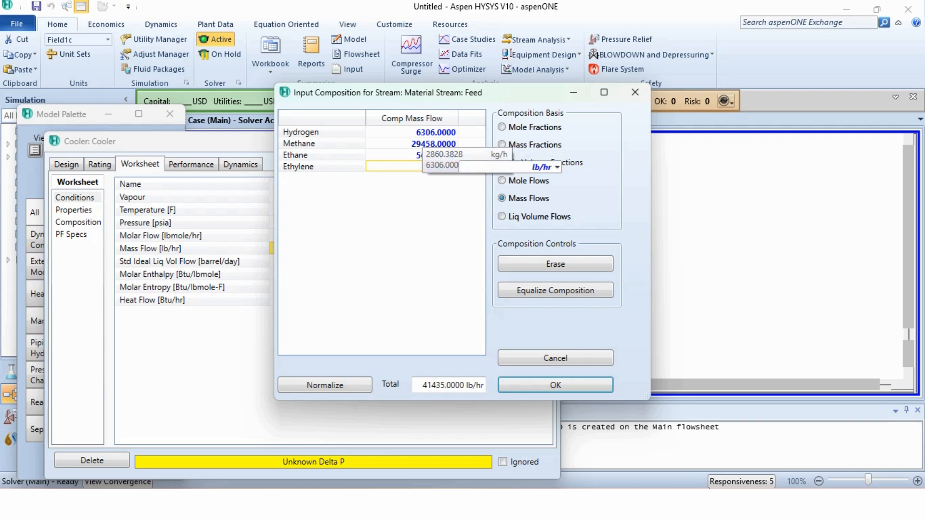
text(26)
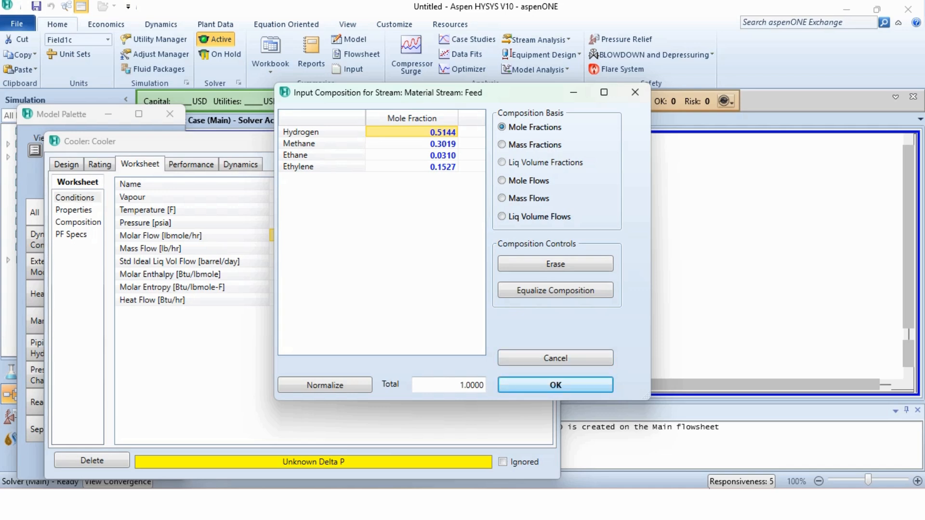
click(554, 384)
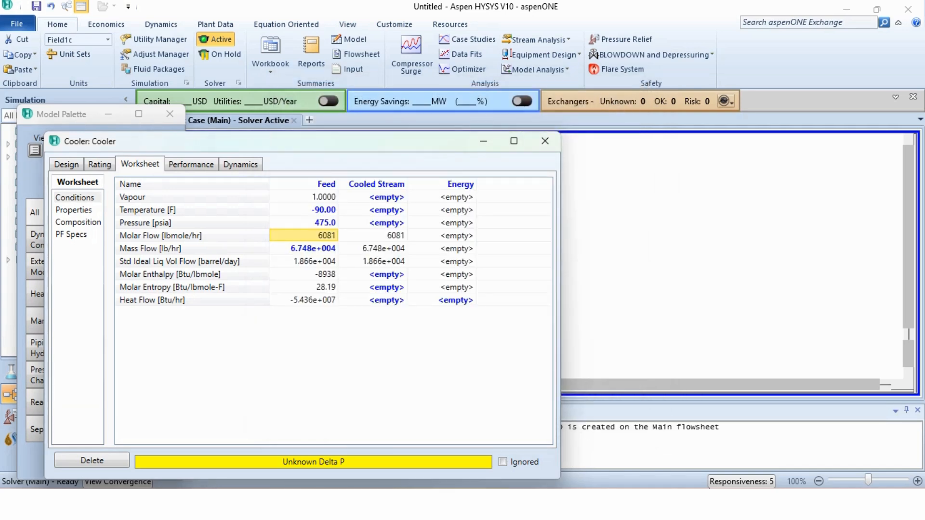
Set the cooler's Delta P and Duty to 0 and place a separator.
click(66, 164)
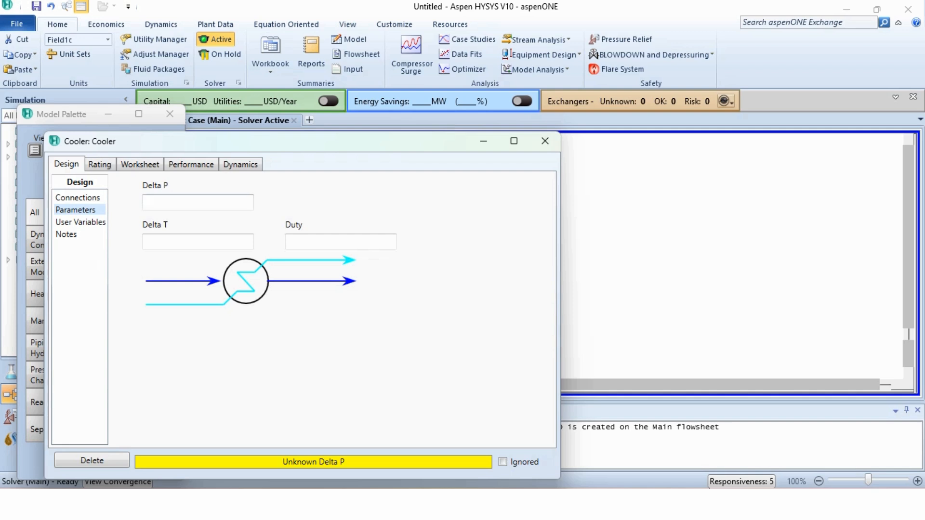
text(0)
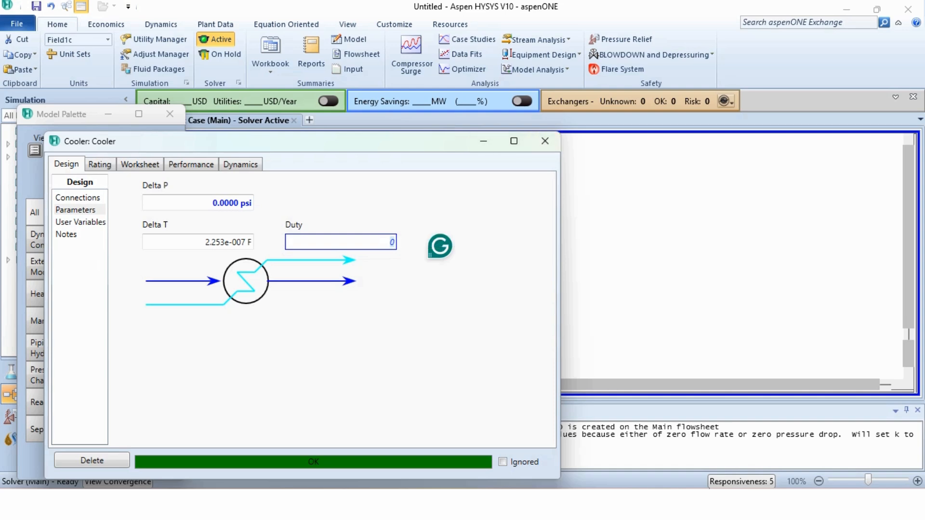
click(312, 462)
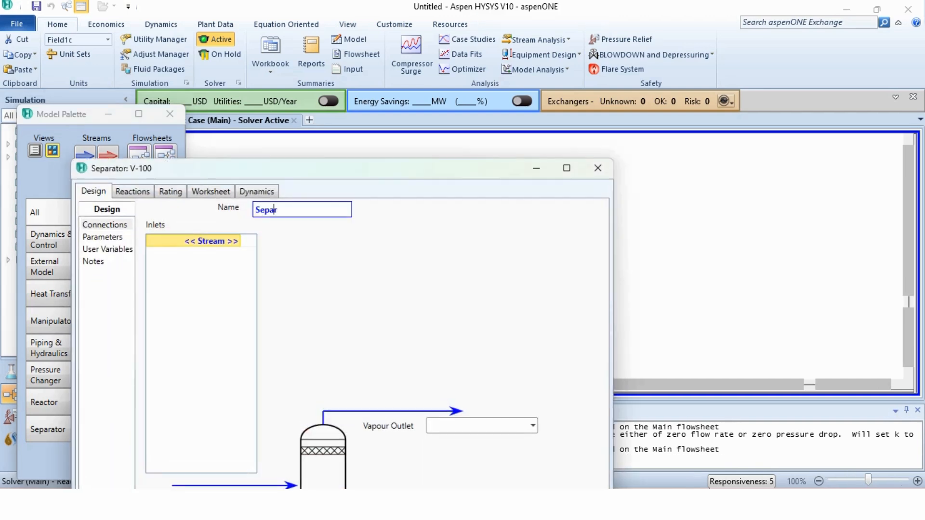
Name the separator 'Separator' with Cooled Stream inlet and Vapor and Liquid outlets.
text(ator)
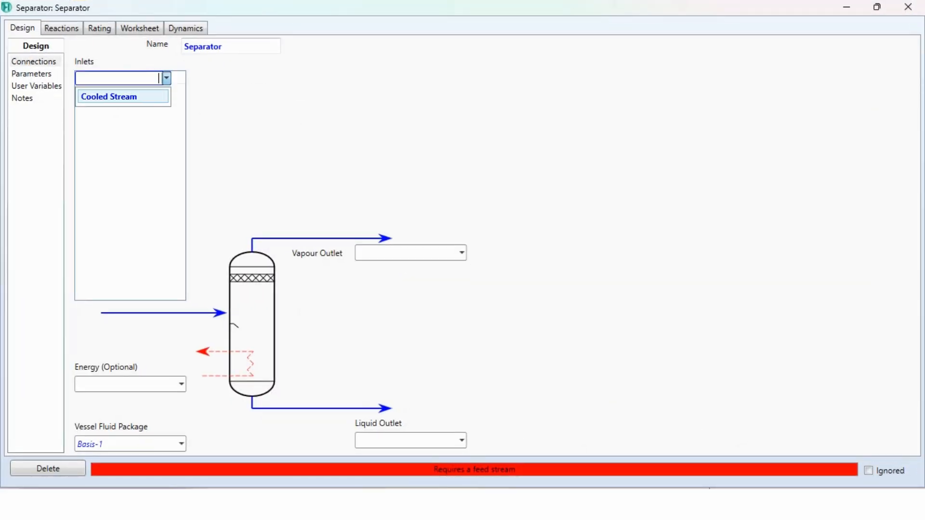
click(108, 96)
text(Liquid)
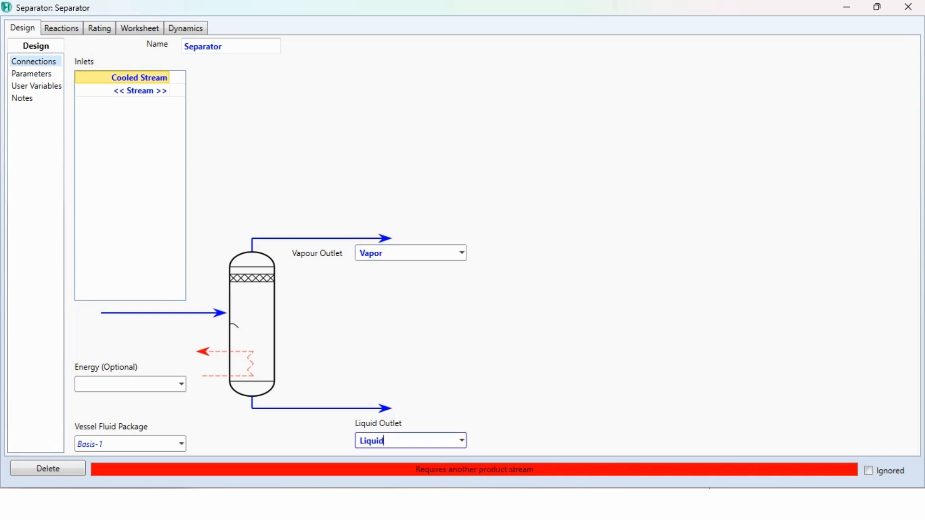
click(139, 28)
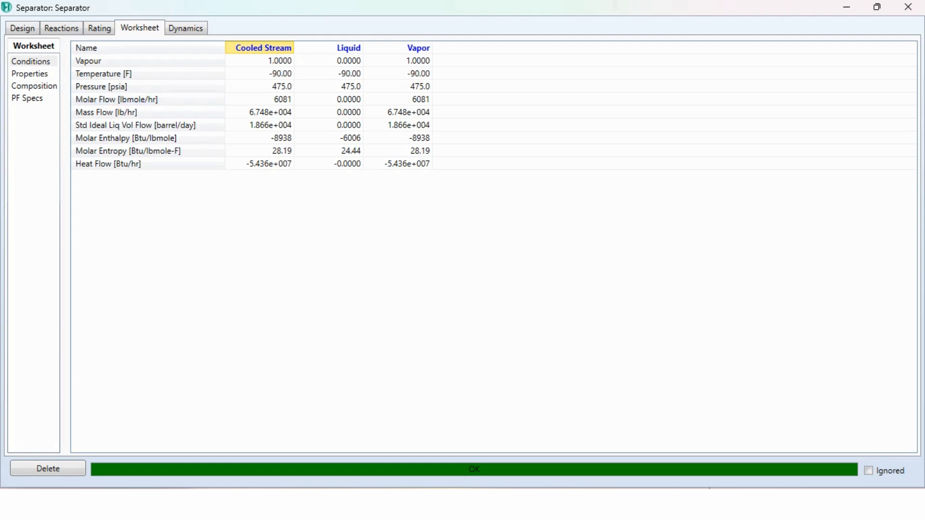
mouse_move(408, 112)
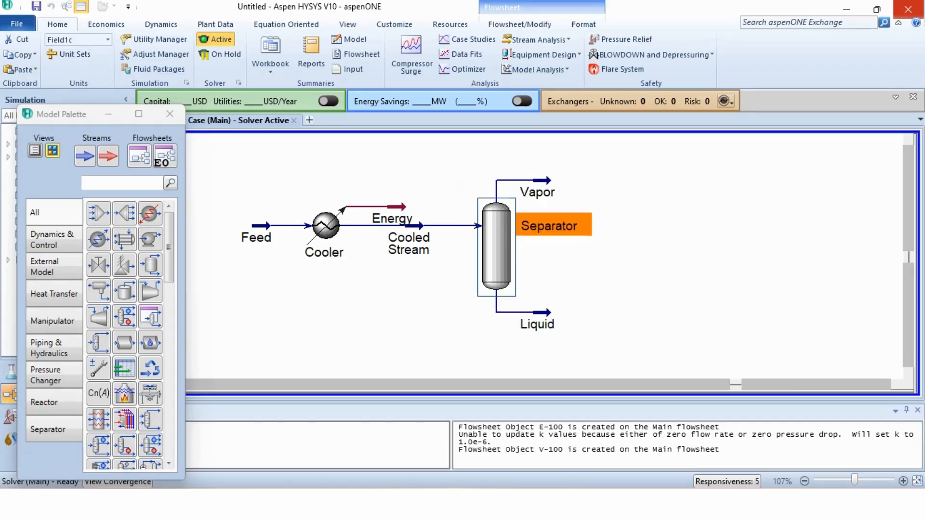
mouse_move(324, 227)
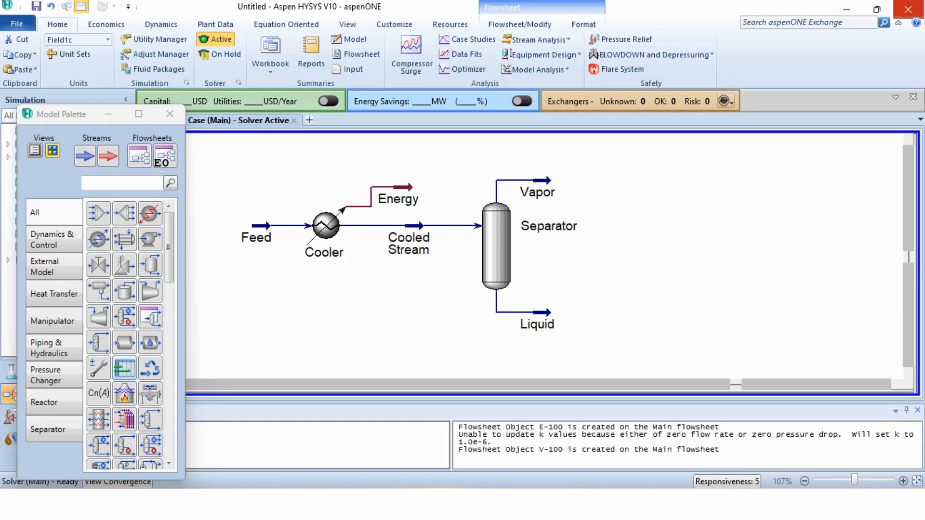
mouse_move(124, 368)
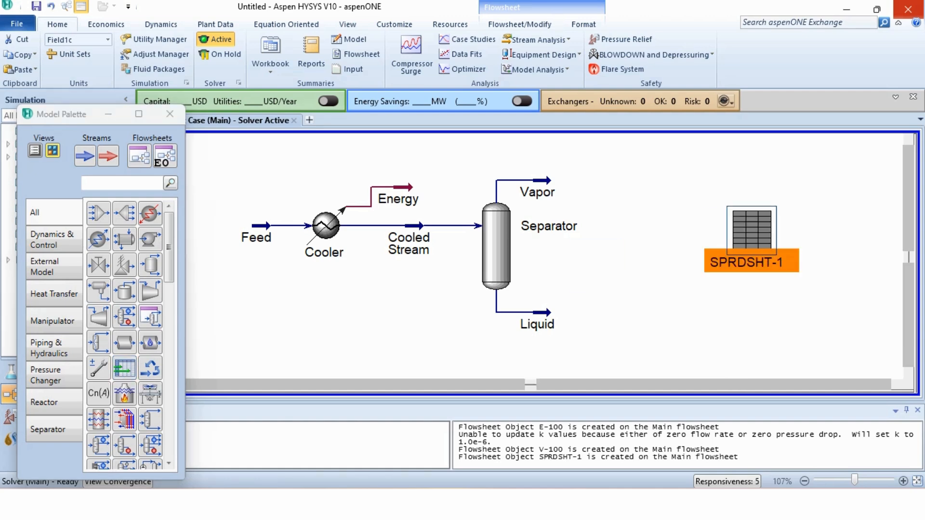
Open the newly placed SPRDSHT-1 spreadsheet object.
double_click(751, 239)
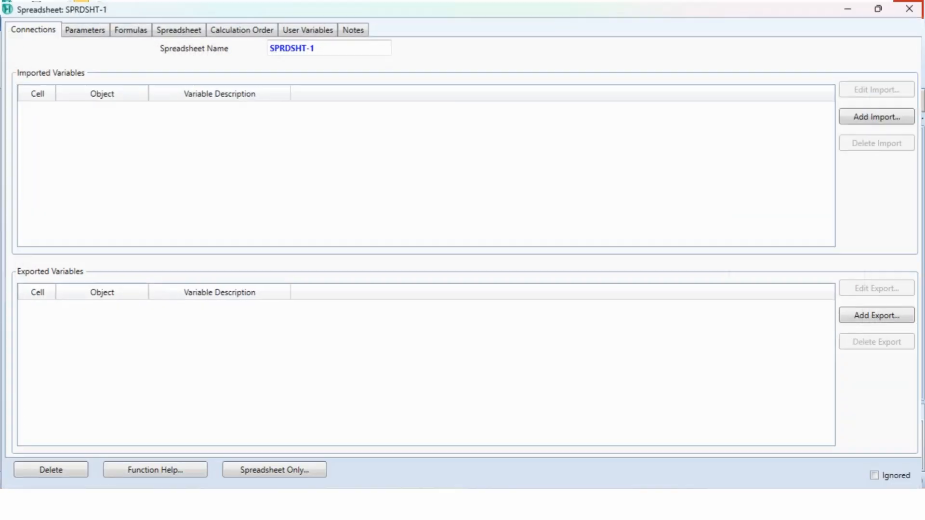
Label spreadsheet rows 'Ethylene in feed', 'Ethylene in liquid' and 'Lost Ethylene'.
click(178, 28)
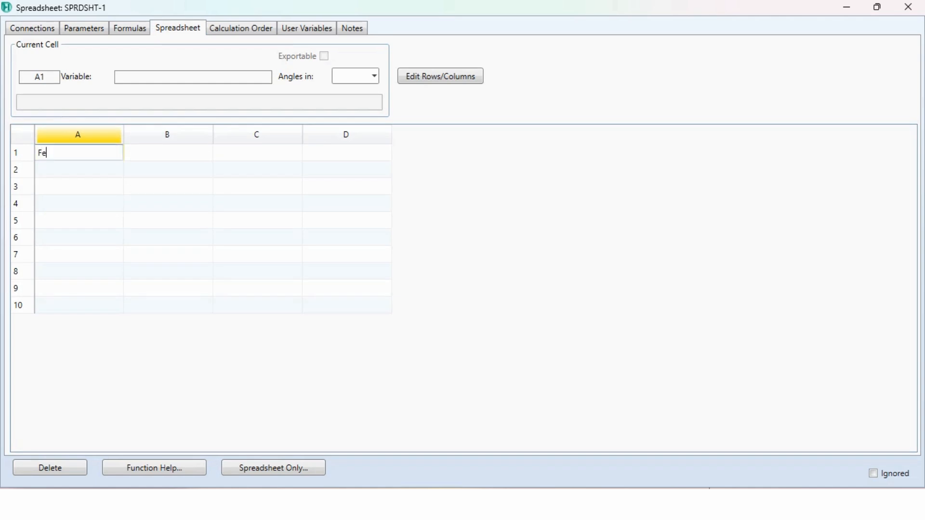
text(ed)
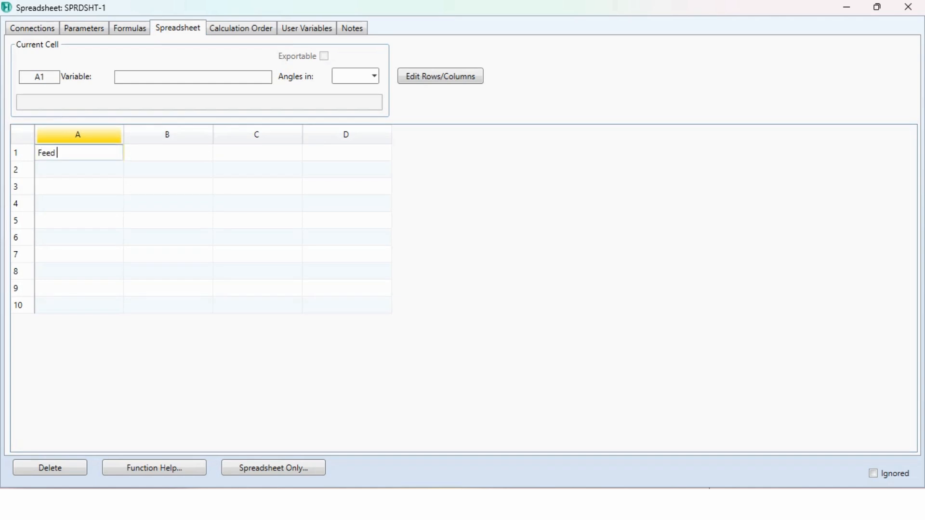
text(Ethylene)
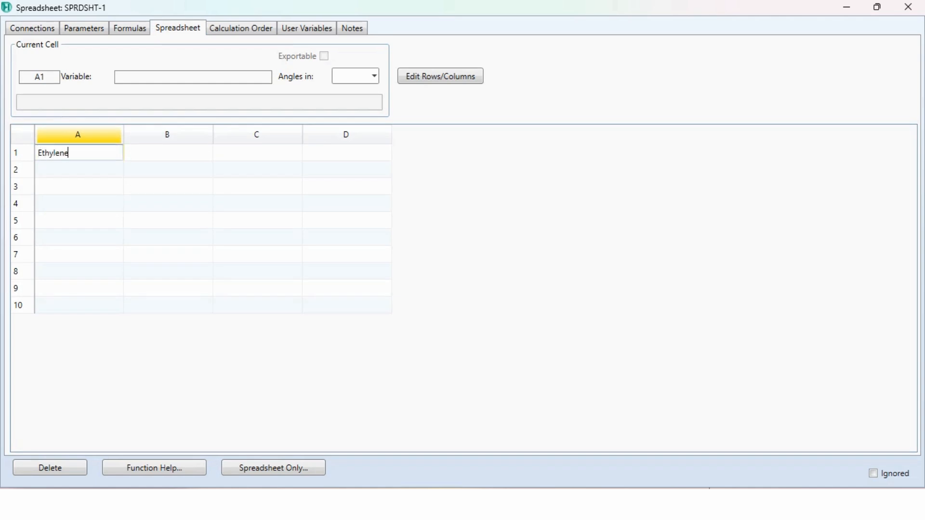
key(BackSpace)
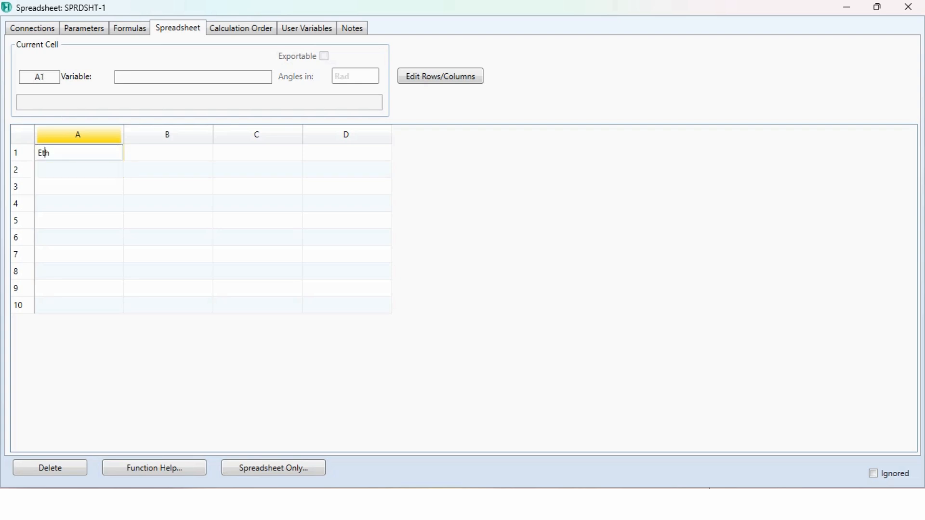
text(ylene in fedd)
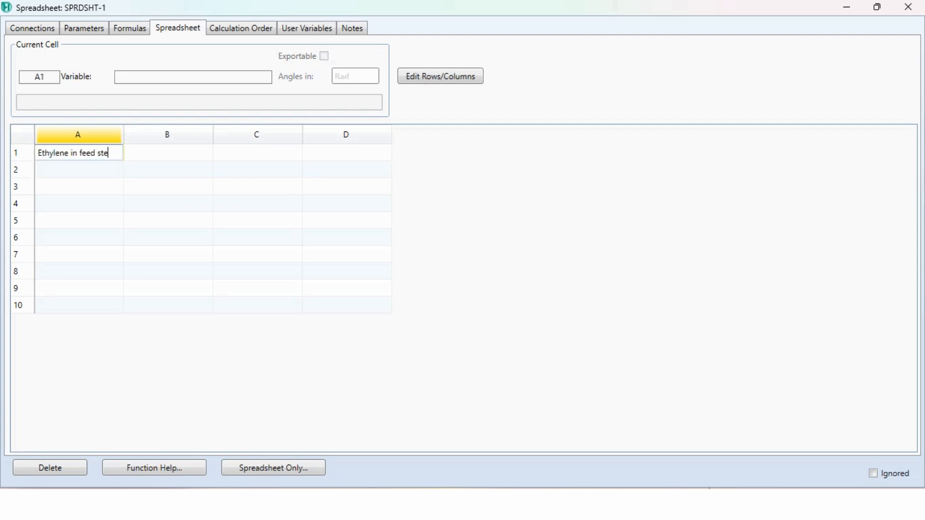
text(Ethy)
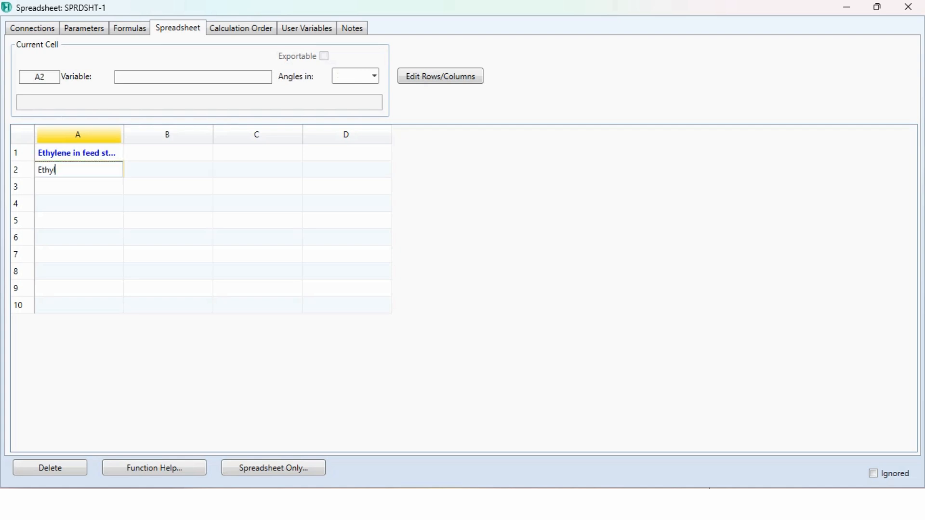
key(Return)
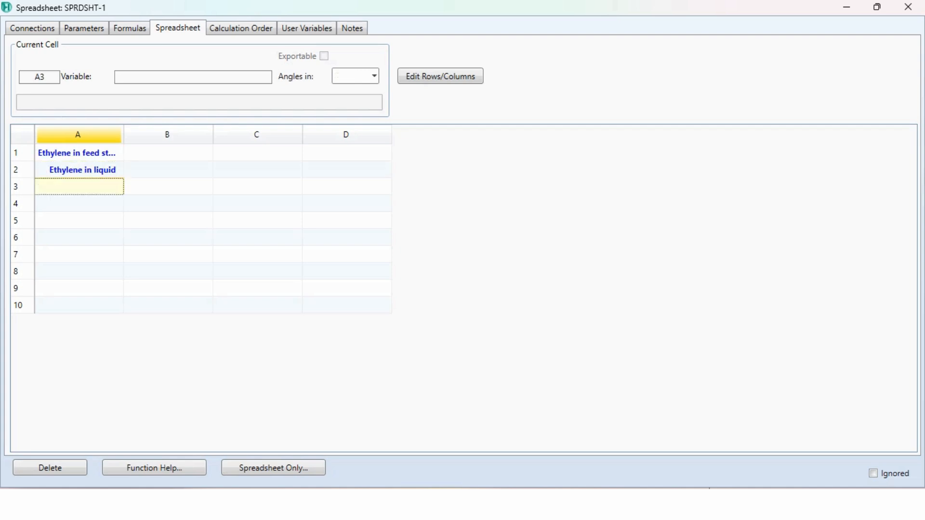
text(Lost Ethylen)
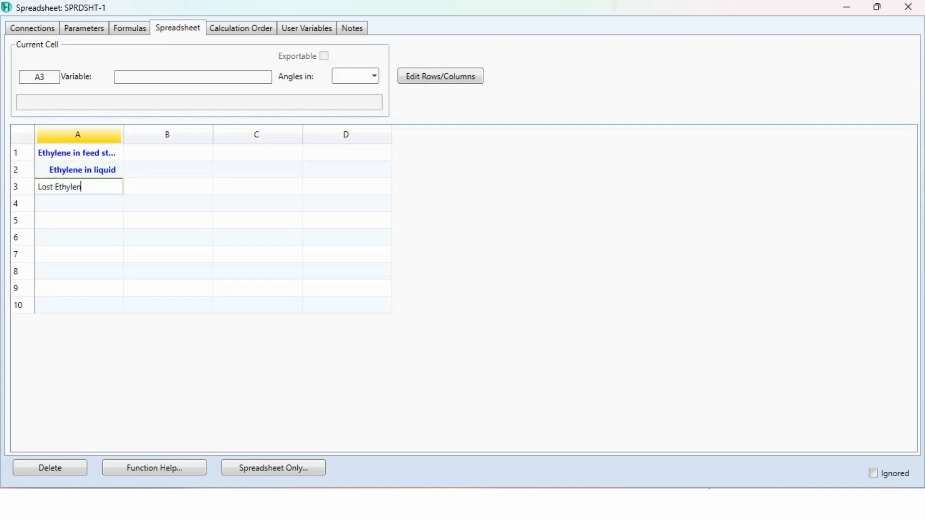
Import the Feed stream's ethylene molar flow into cell B1.
key(Return)
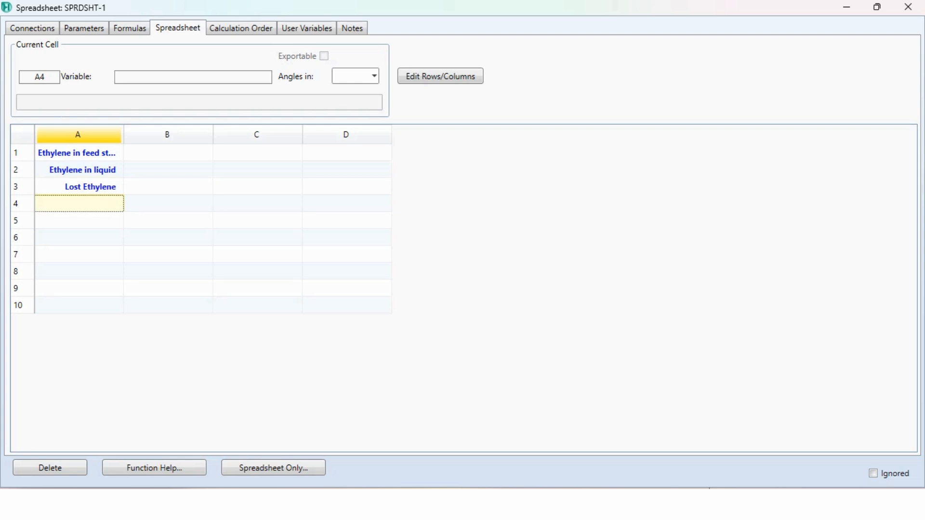
right_click(167, 153)
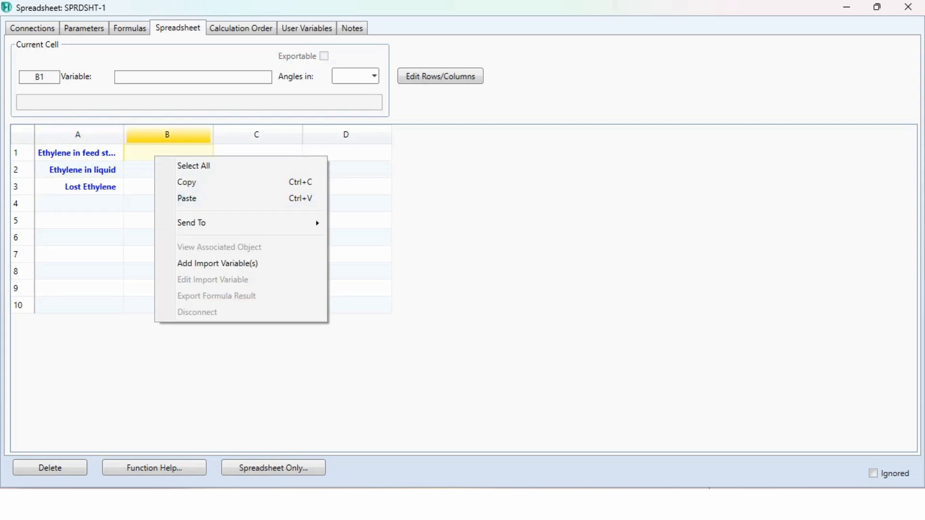
click(218, 263)
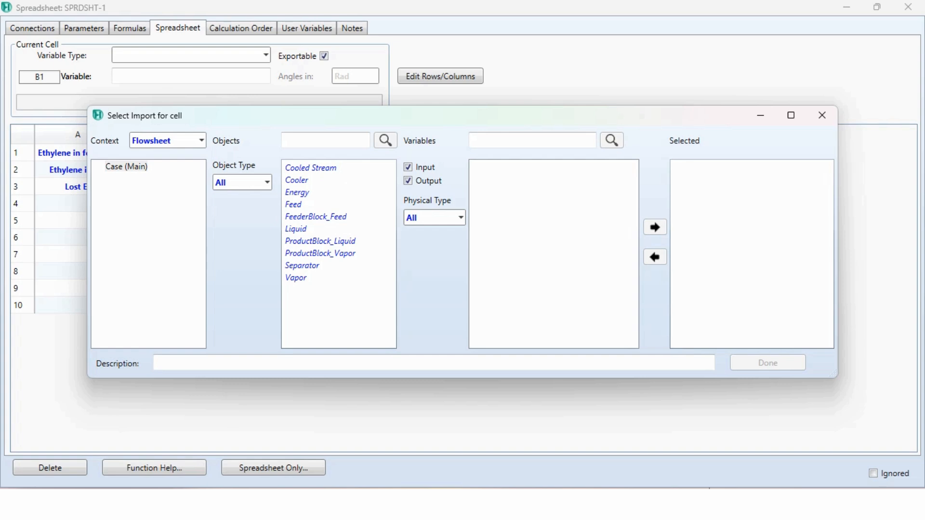
click(293, 204)
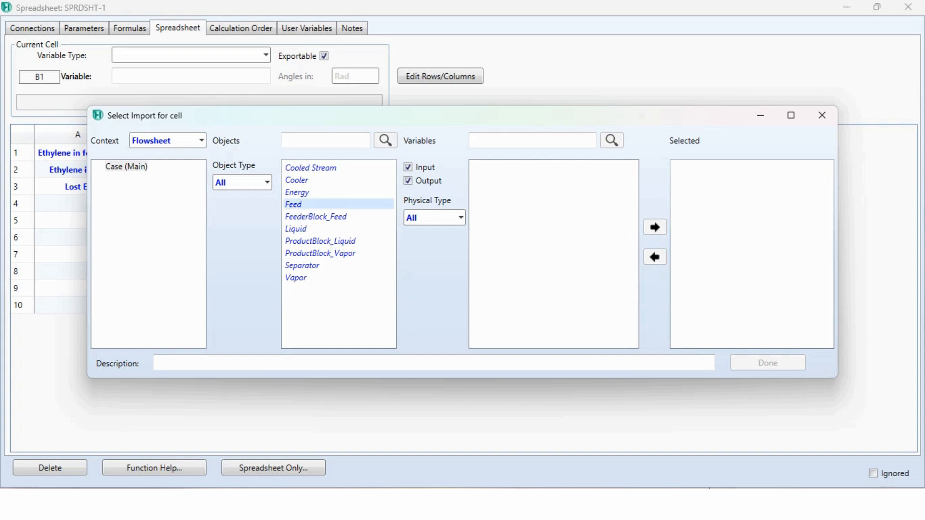
click(293, 204)
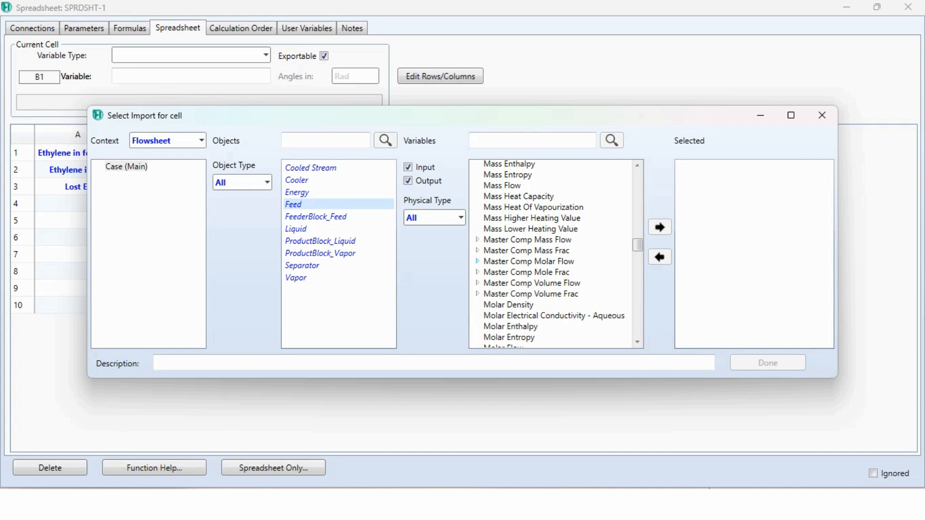
click(478, 261)
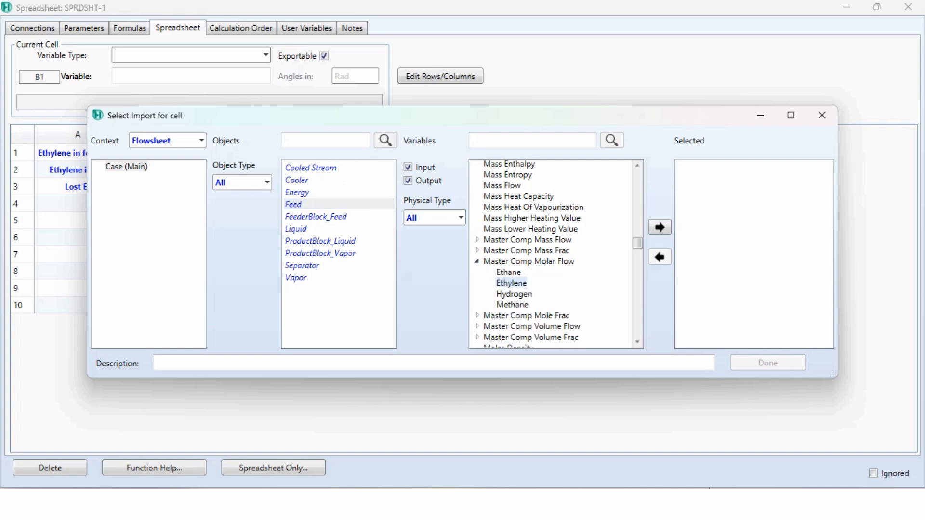
click(767, 362)
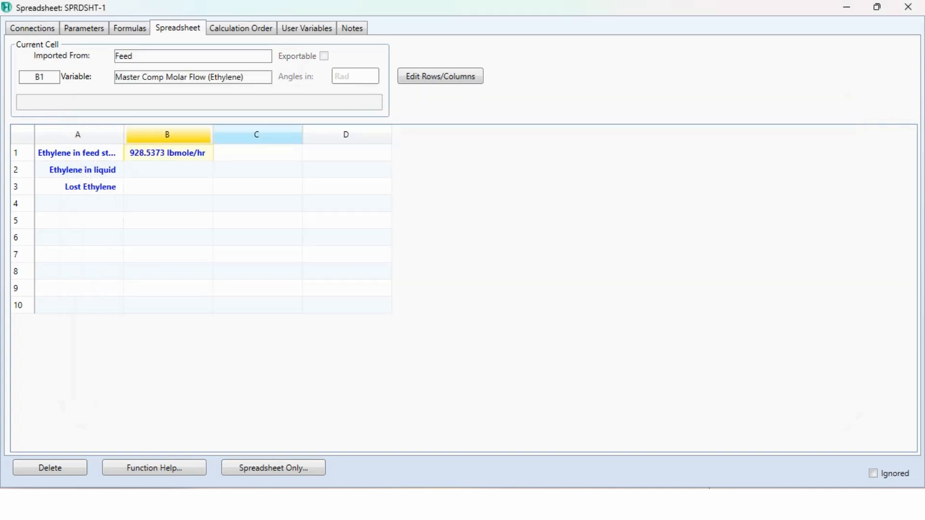
Import the Liquid stream's ethylene molar flow into cell B2.
double_click(167, 170)
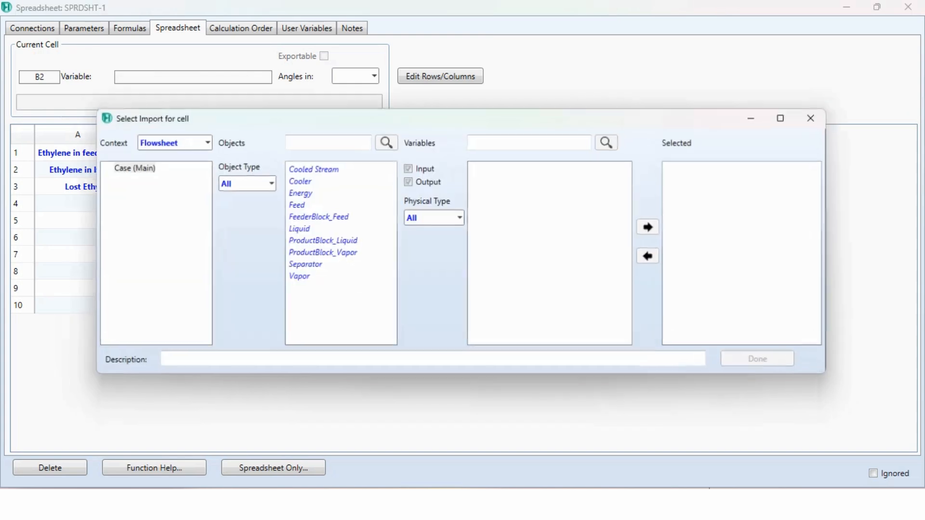
click(299, 229)
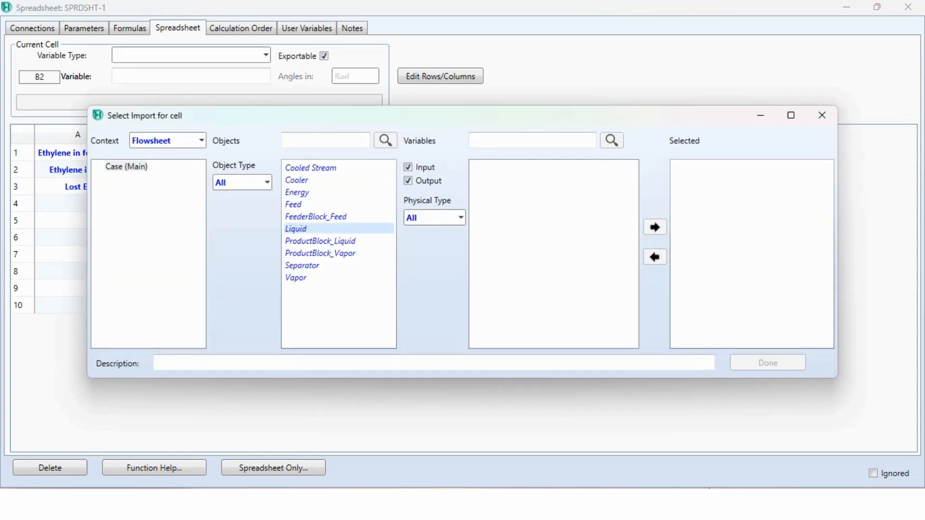
click(295, 228)
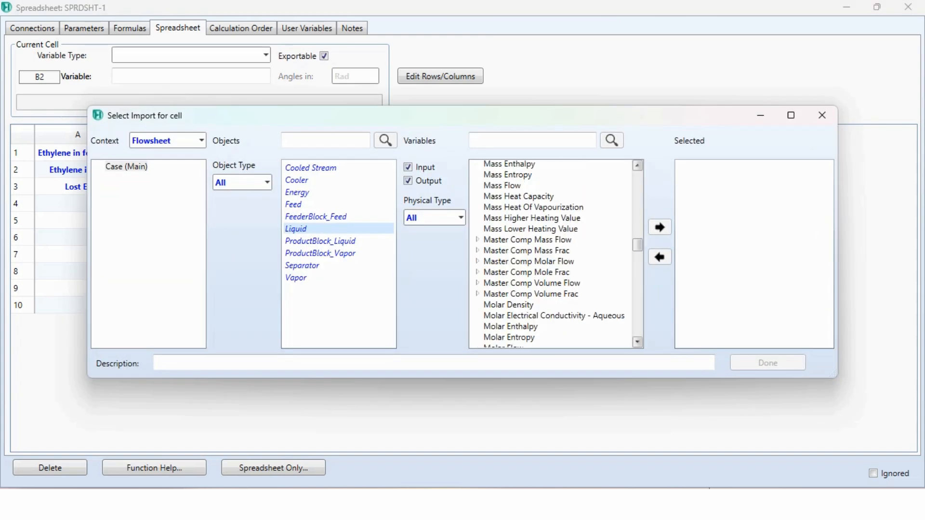
click(478, 261)
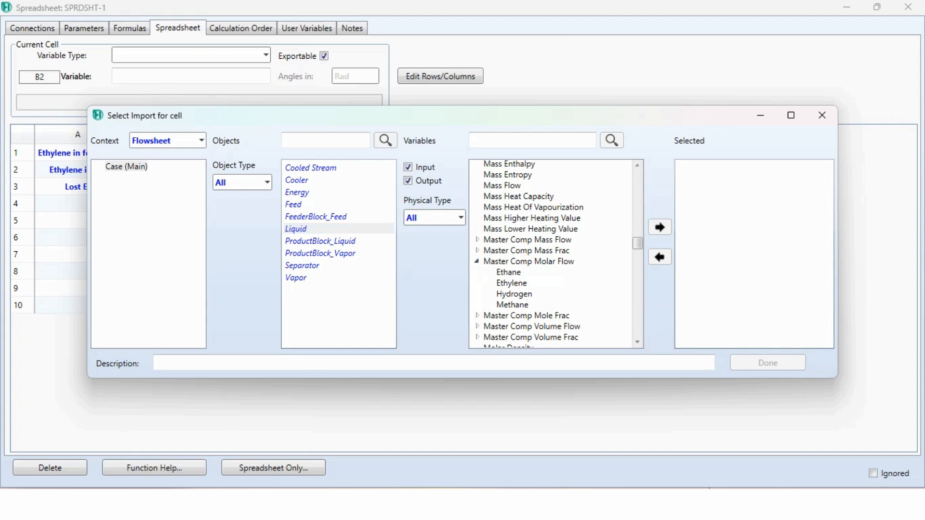
click(820, 115)
text(=)
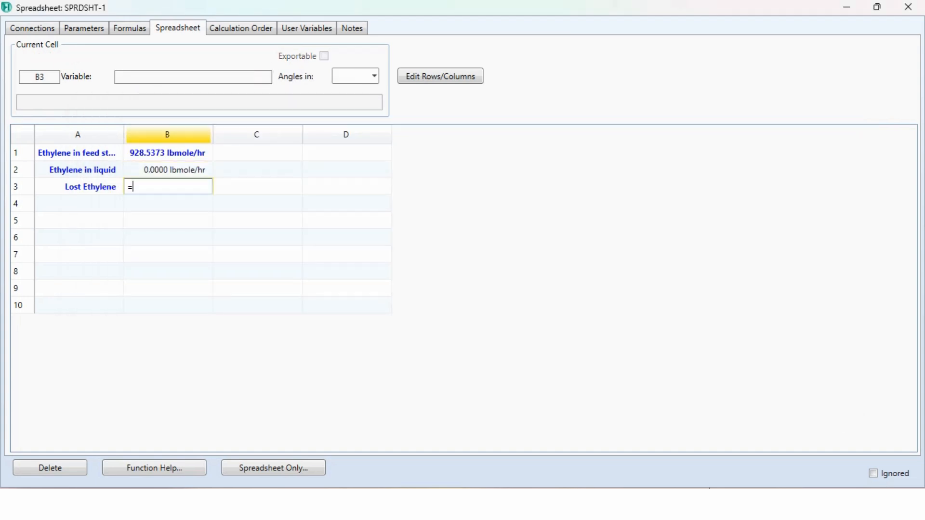
Enter the Lost Ethylene formula (B1-B2)/B1 and check it reads 1.000.
text((B1-B2)/B1)
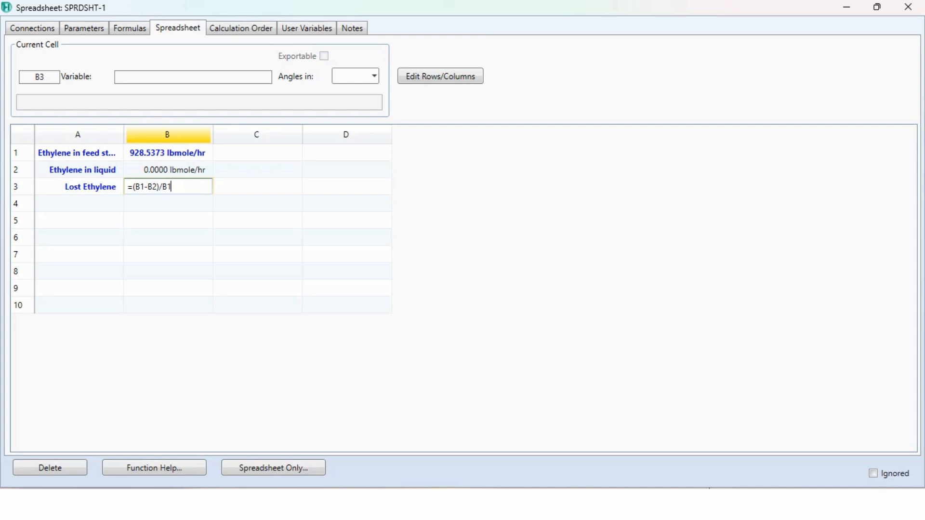
key(Return)
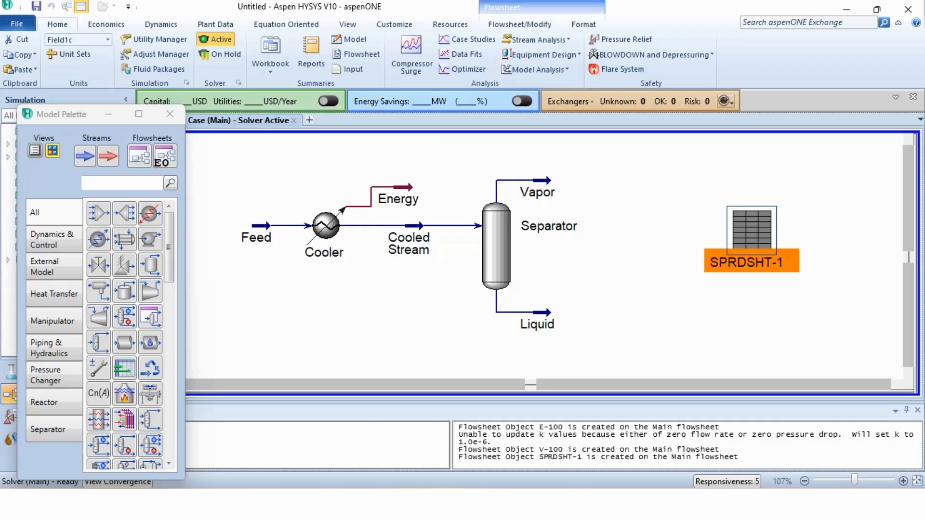
double_click(752, 239)
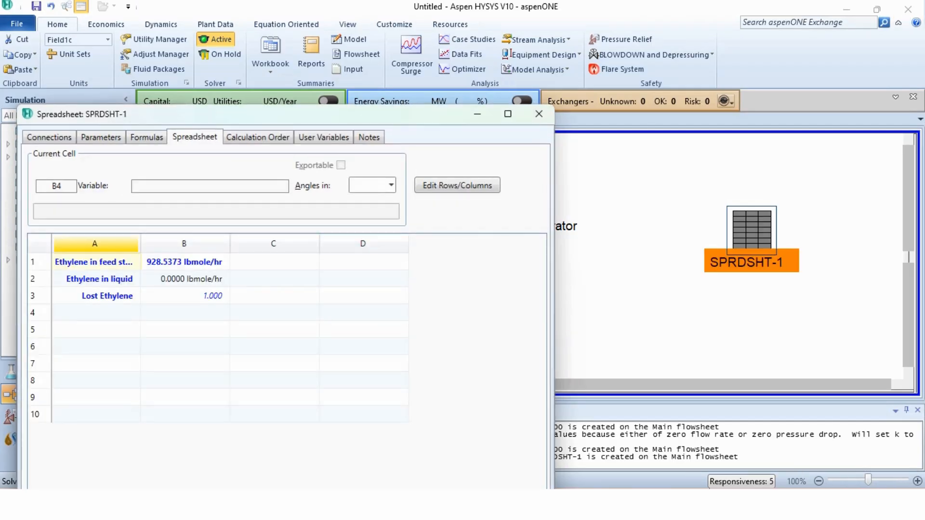
click(538, 114)
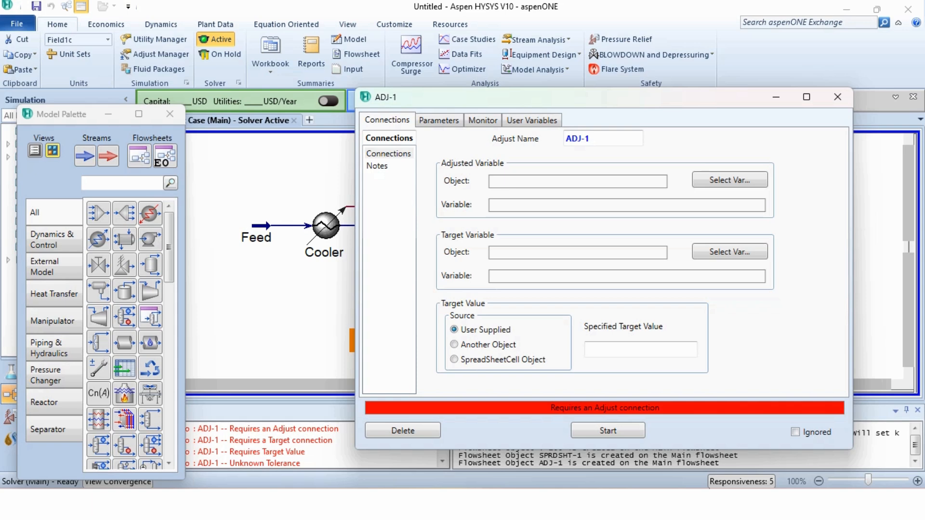
Set ADJ-1's adjusted variable to the Cooler's Duty.
click(730, 179)
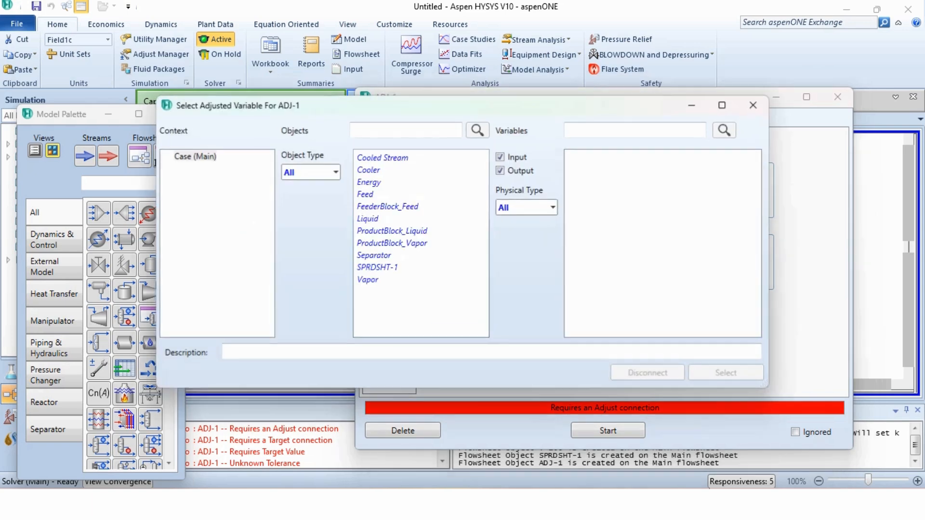
click(368, 170)
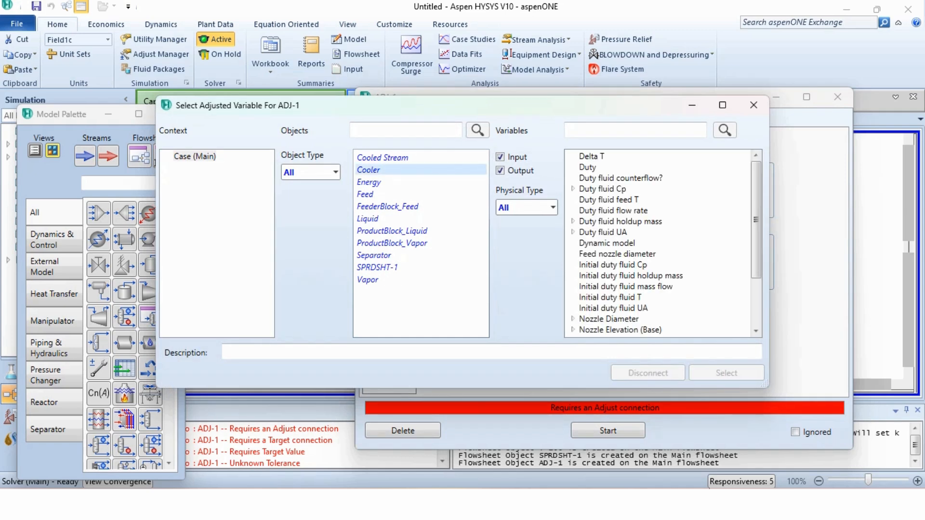
click(588, 168)
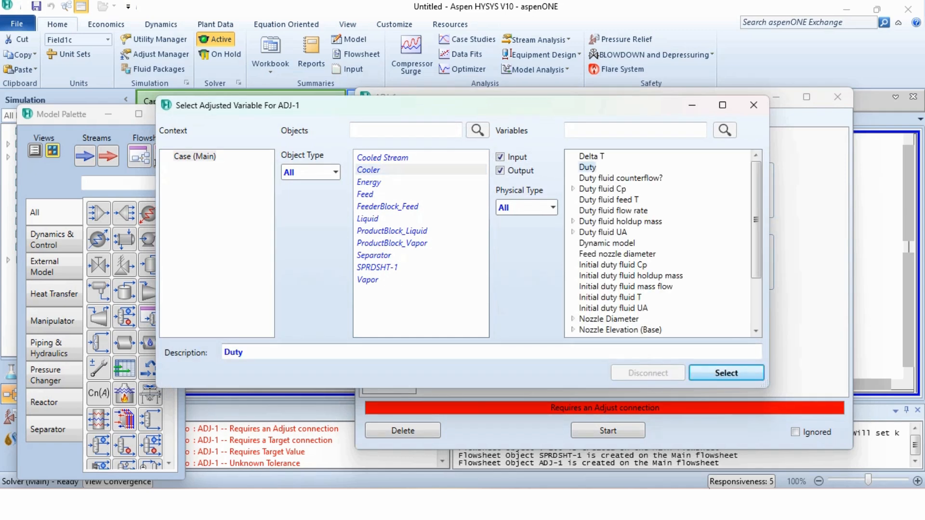
click(725, 373)
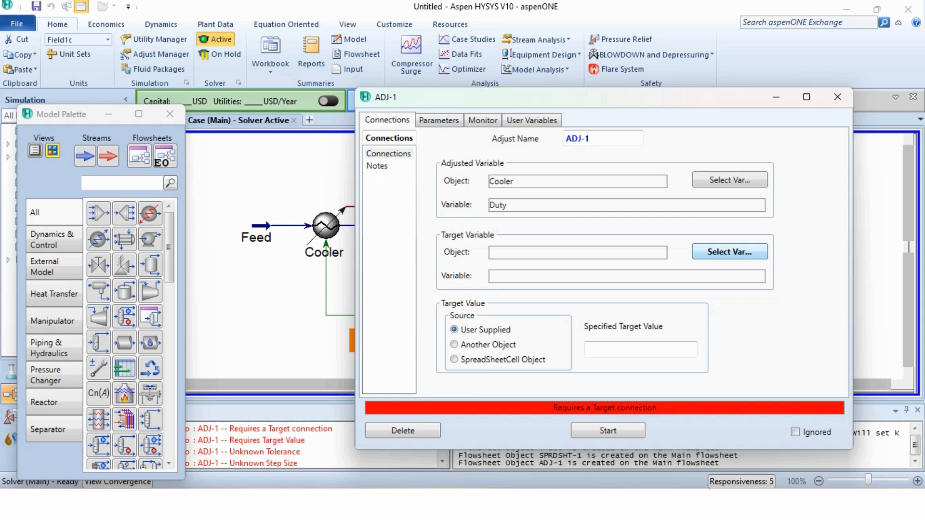
Set the adjust target to SPRDSHT-1 cell B3 with a specified value of 0.01.
click(729, 252)
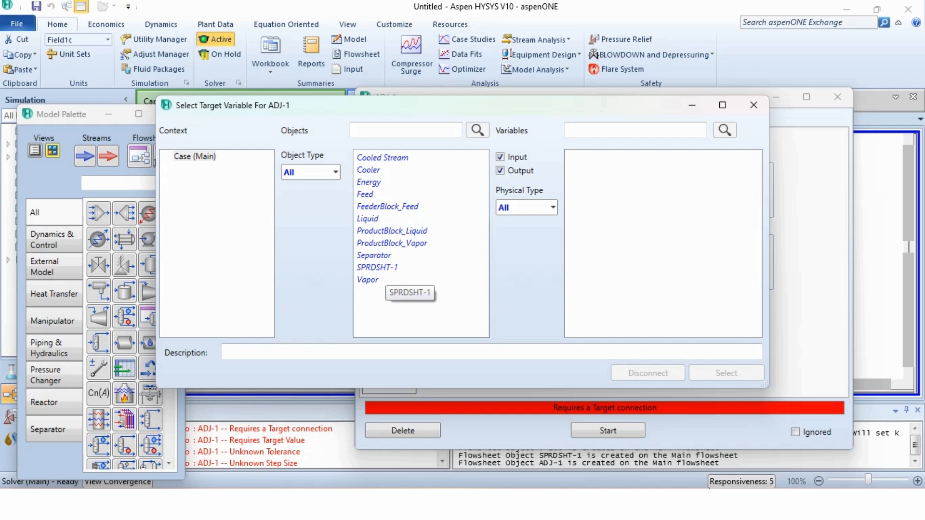
click(377, 267)
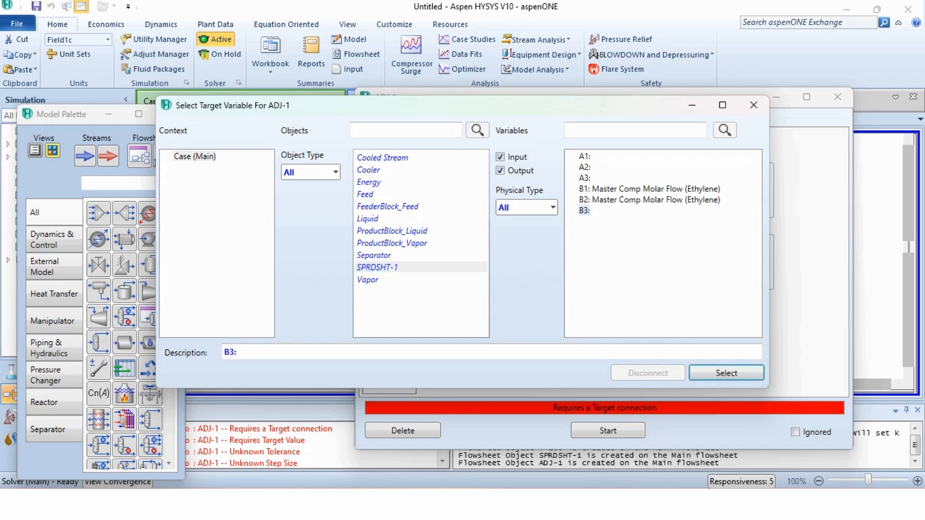
click(725, 372)
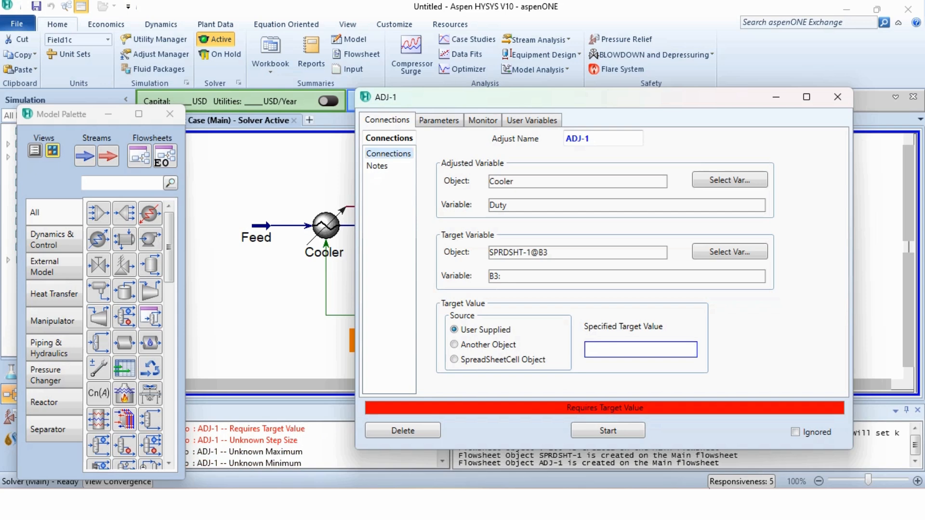
text(0.01)
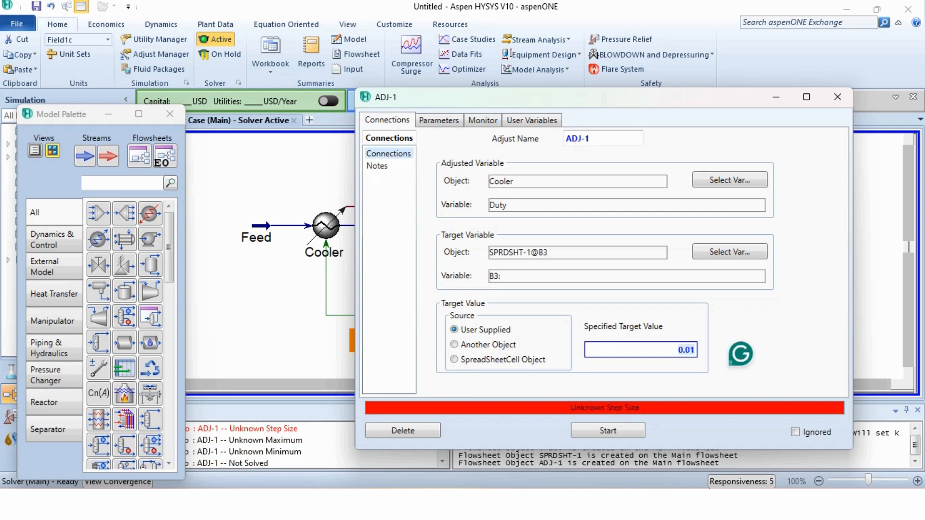
click(439, 120)
text(1e)
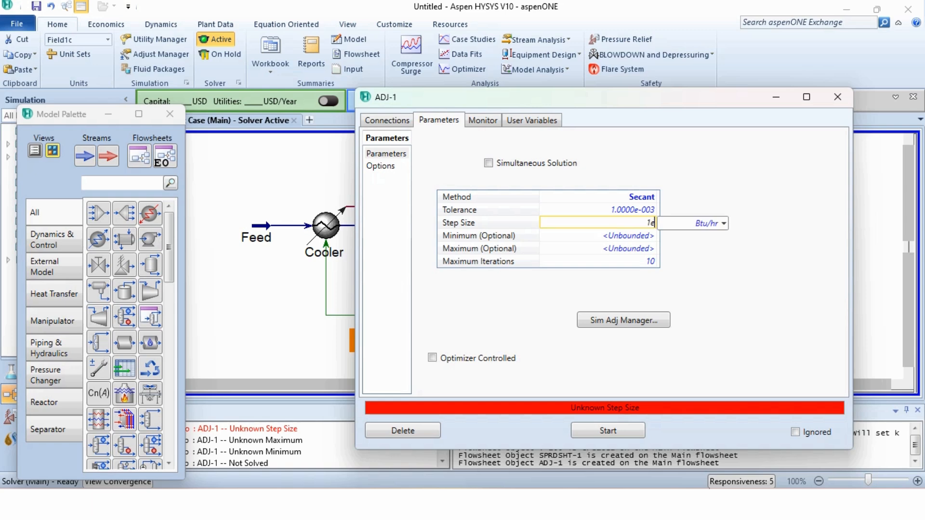
Apply a 1.0e5 Btu/hr step size and iterate ADJ-1 until B3 converges at 0.0109.
key(Return)
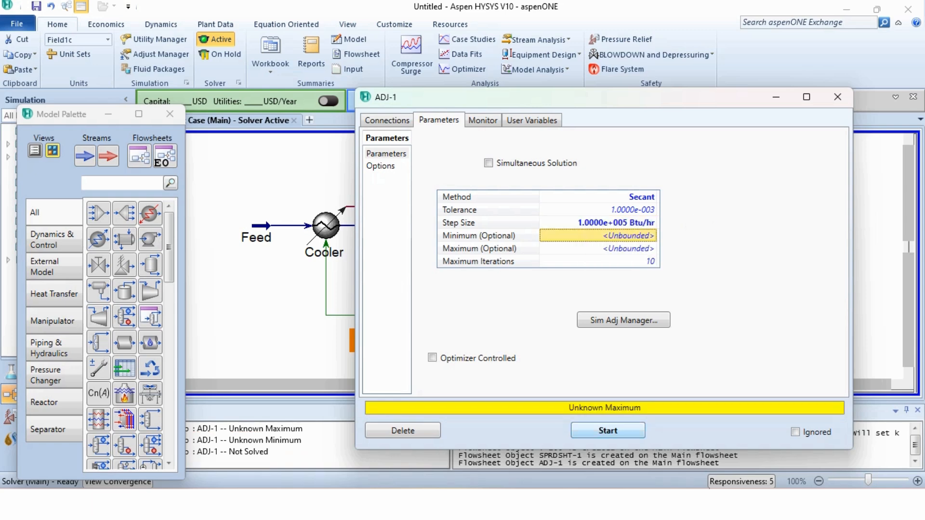
click(607, 430)
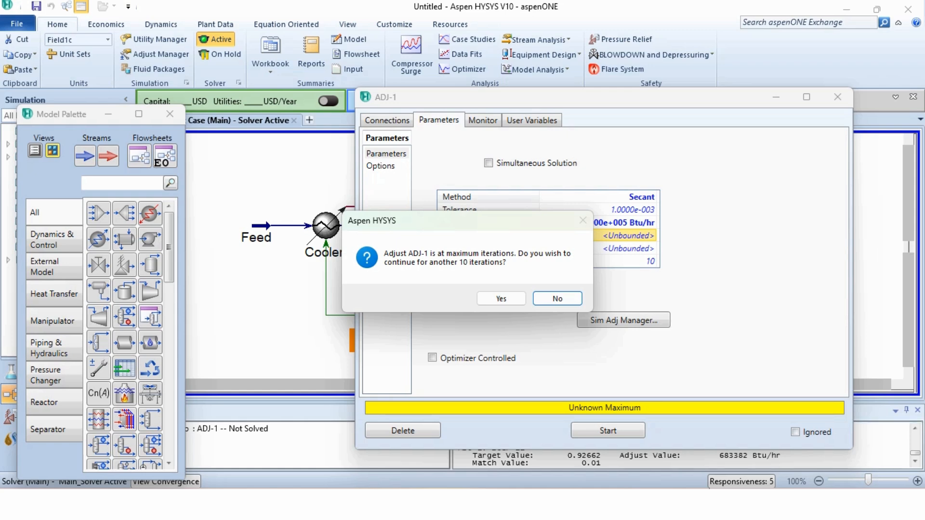
mouse_move(615, 482)
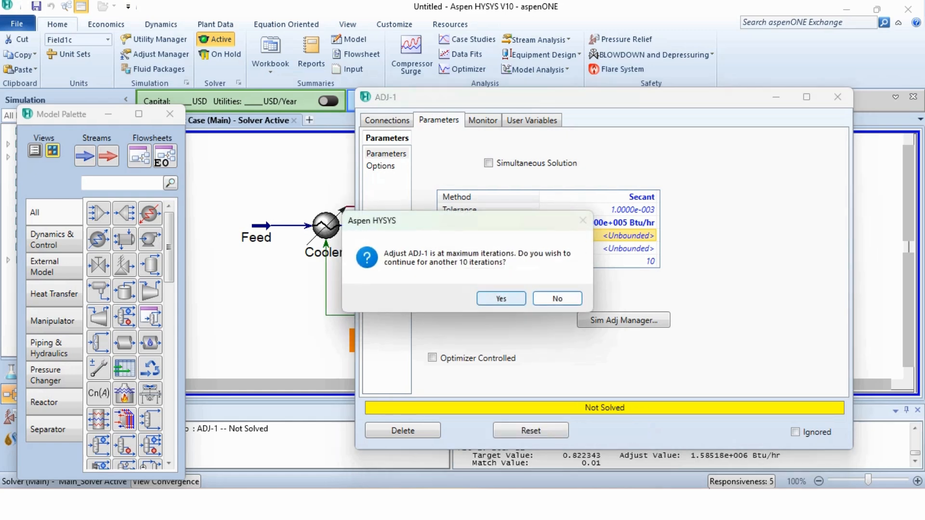
click(500, 299)
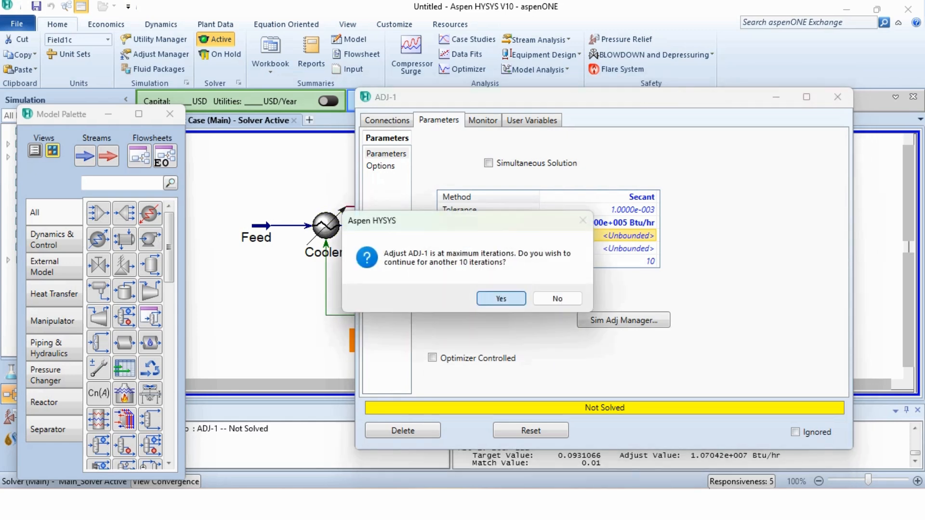
click(500, 298)
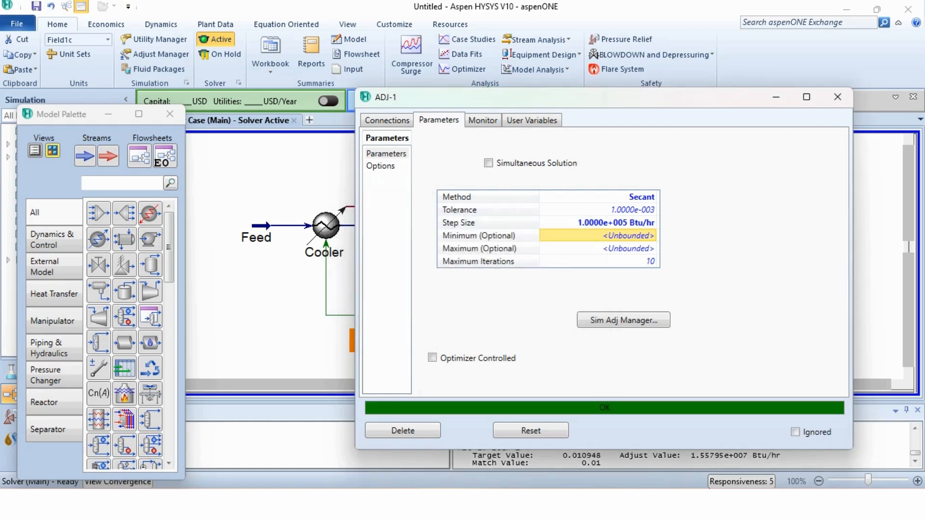
click(597, 261)
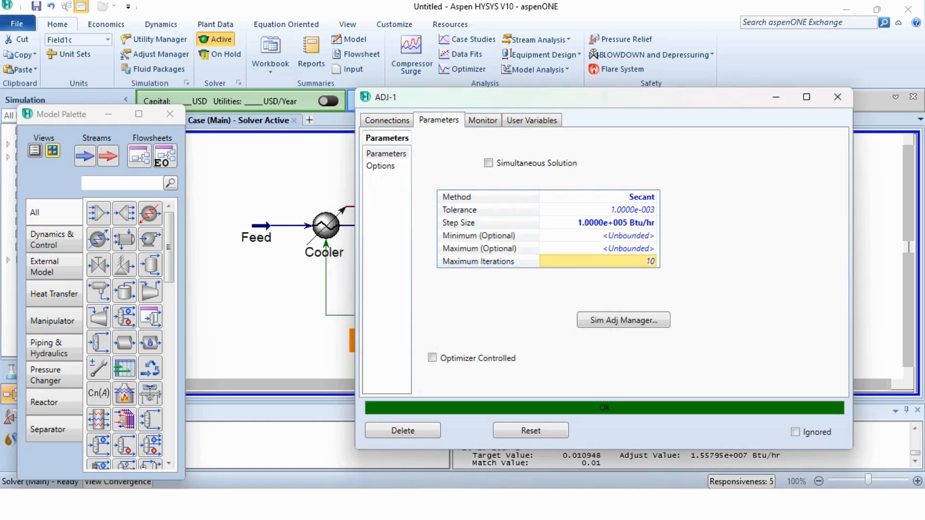
mouse_move(837, 97)
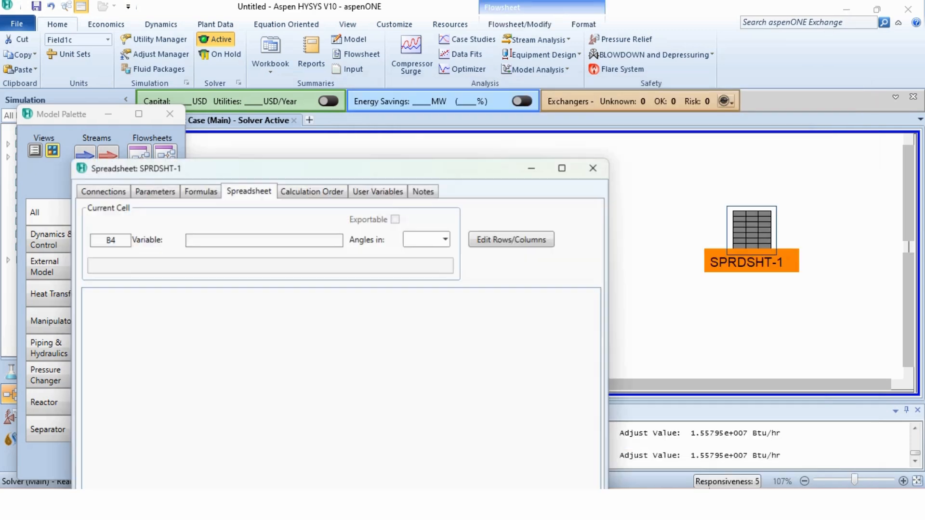
Check the Separator's stream compositions (liquid hydrogen 0.0173), then show the Problem Statement slide.
click(560, 168)
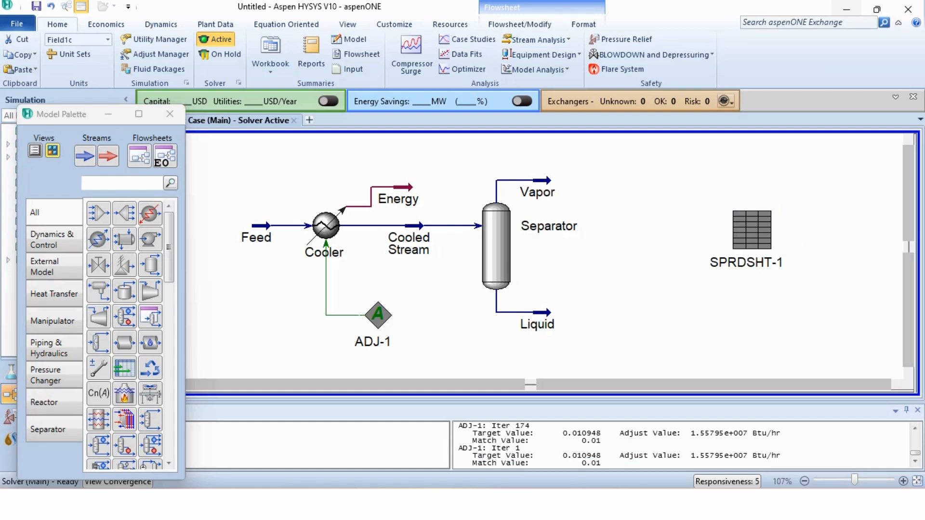
click(495, 247)
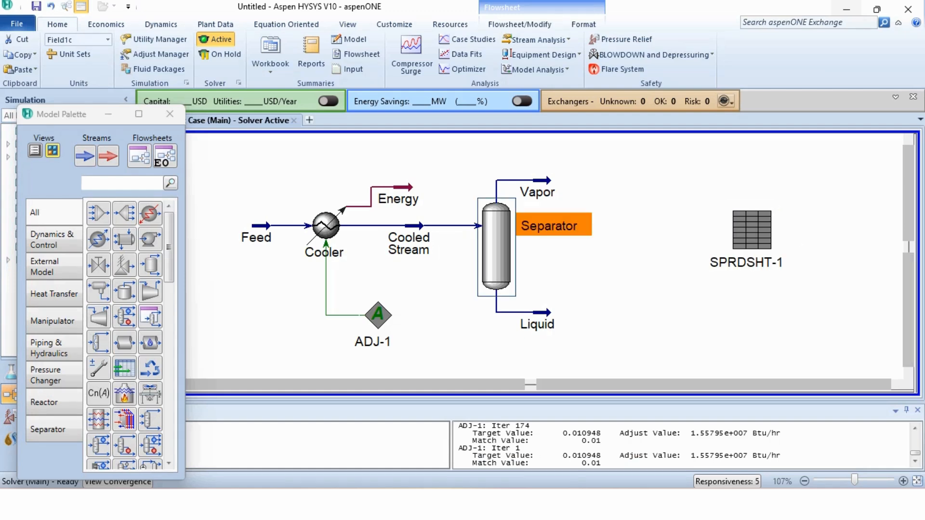
double_click(496, 244)
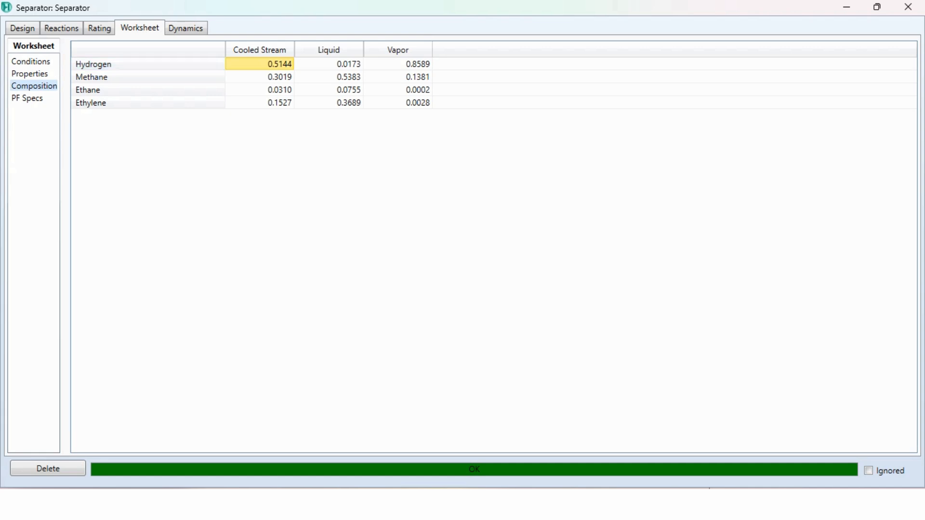
click(329, 64)
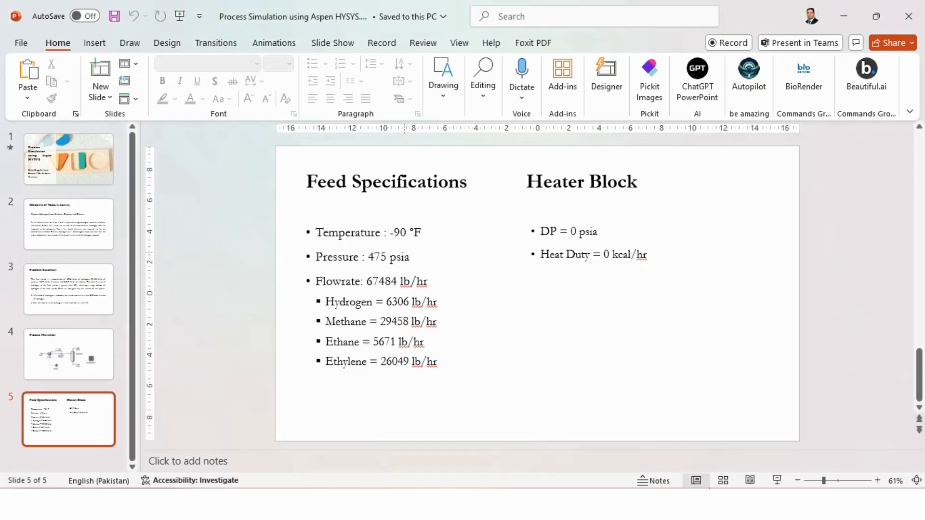
click(68, 289)
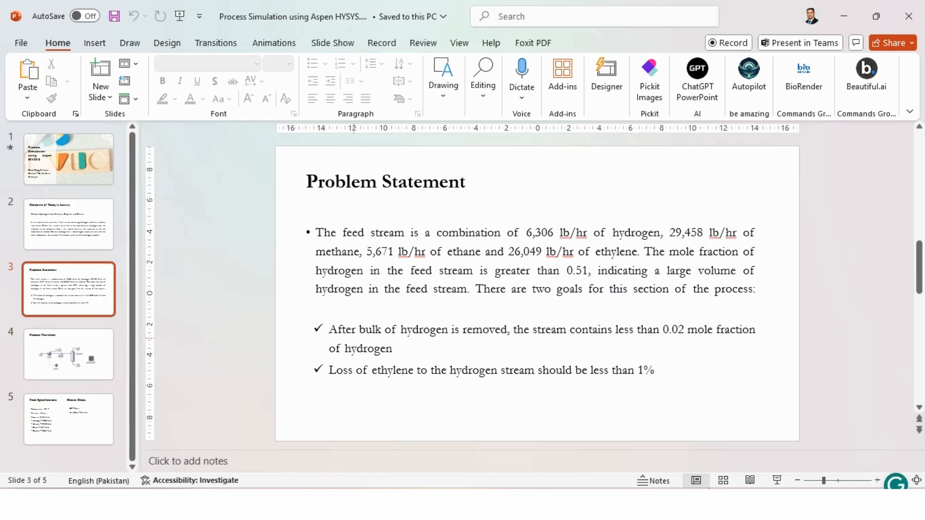